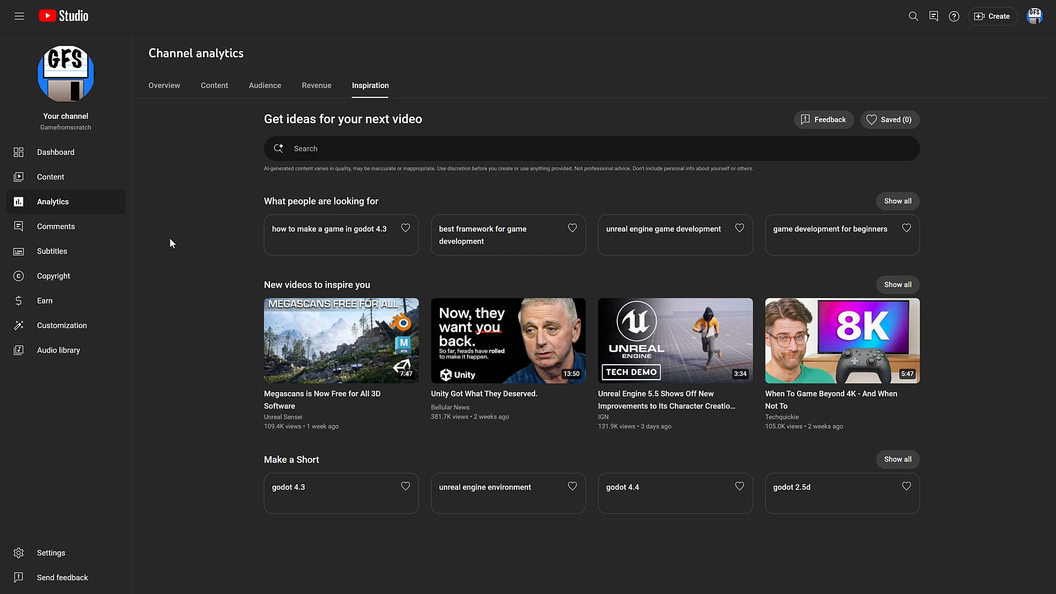
pyautogui.moveTo(381, 101)
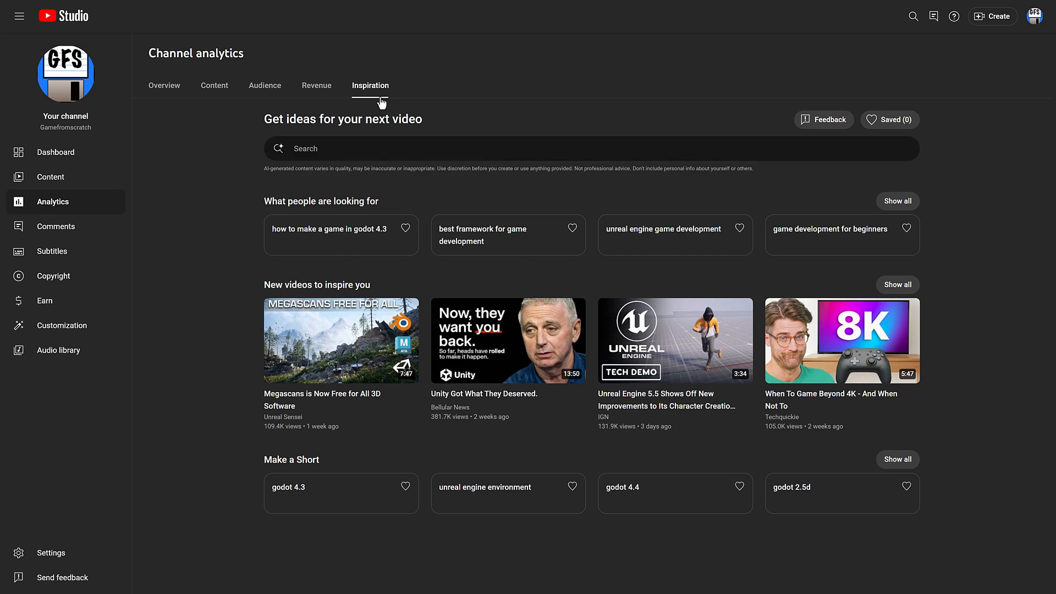
# Step: Scroll down the SFML home page through its feature sections
pyautogui.scroll(-3)
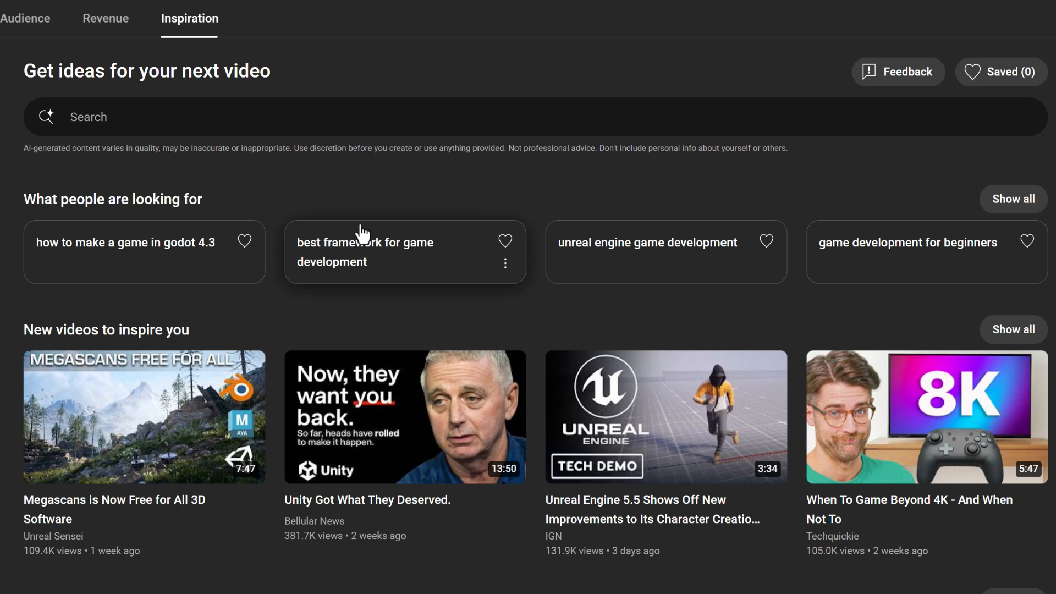
pyautogui.scroll(-3)
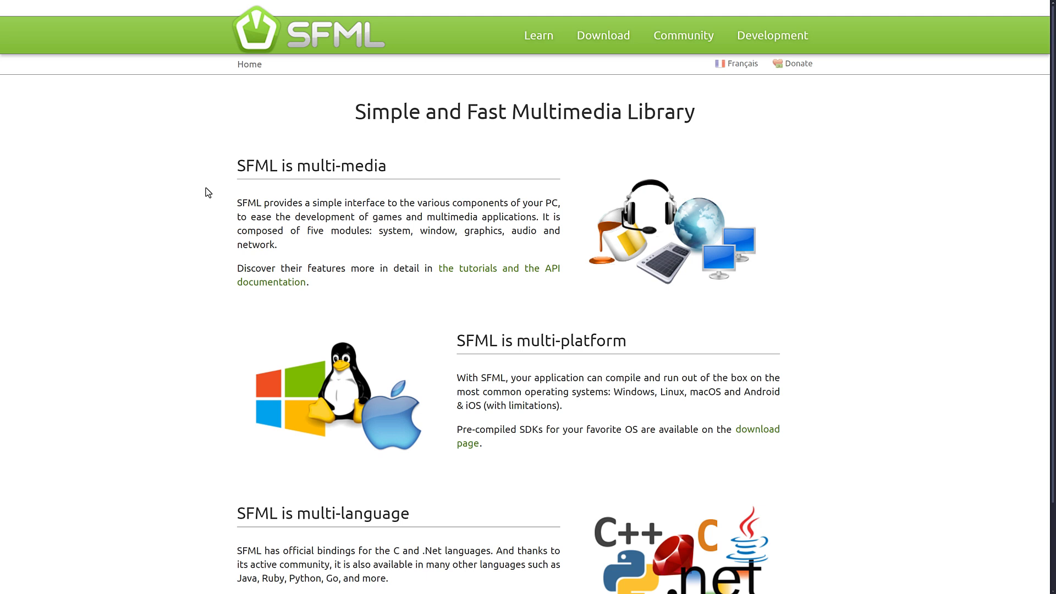
pyautogui.moveTo(478, 399)
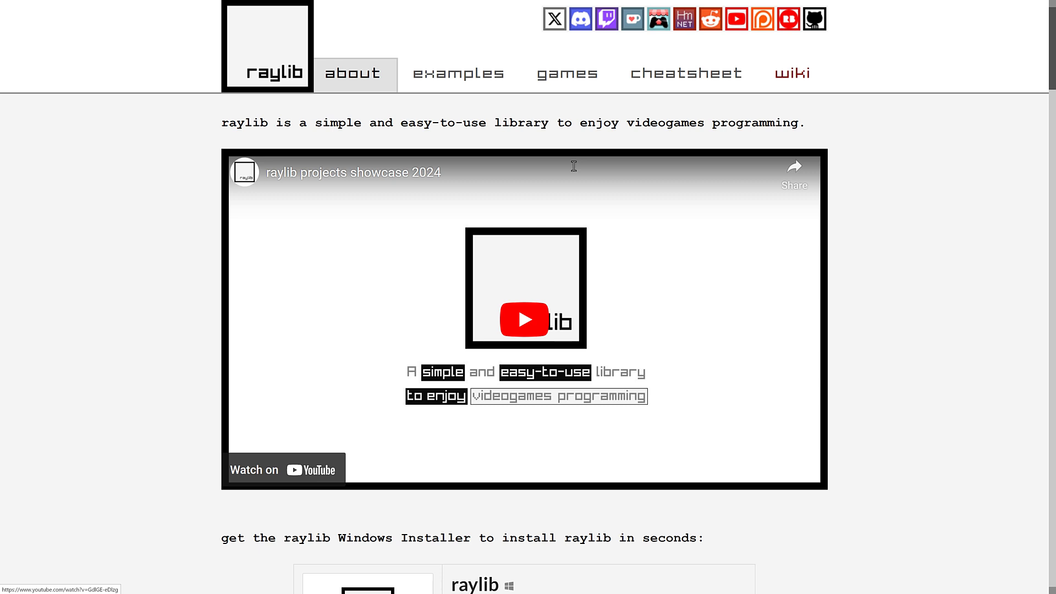
pyautogui.moveTo(904, 232)
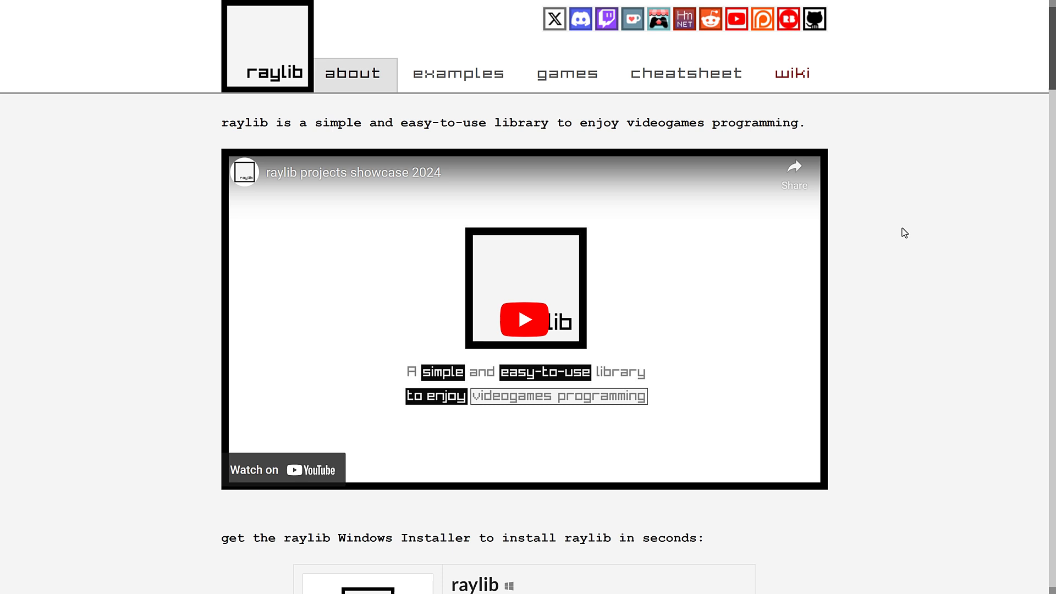
pyautogui.click(686, 73)
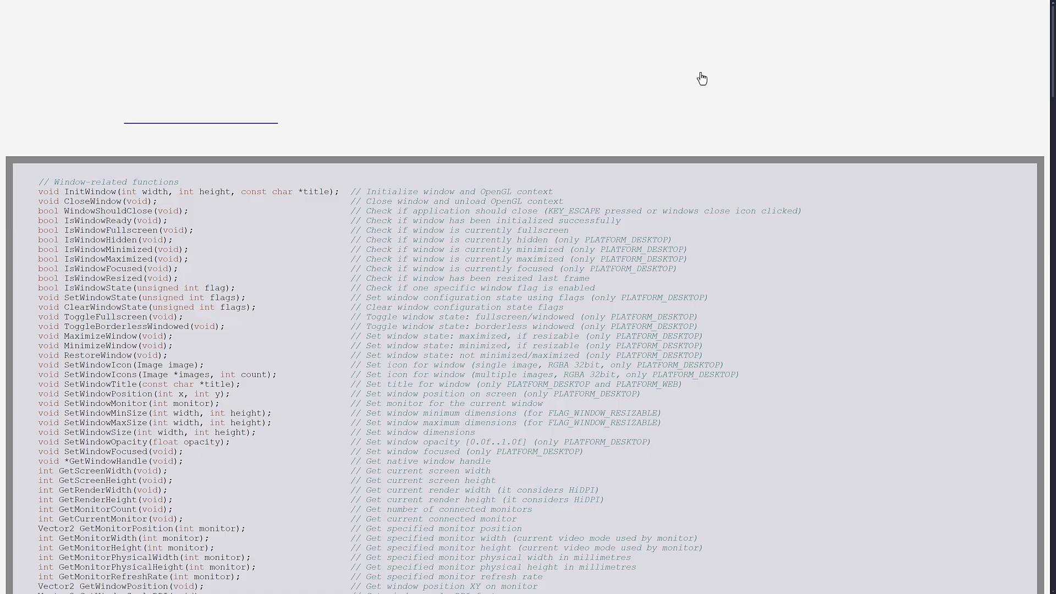
pyautogui.scroll(-3)
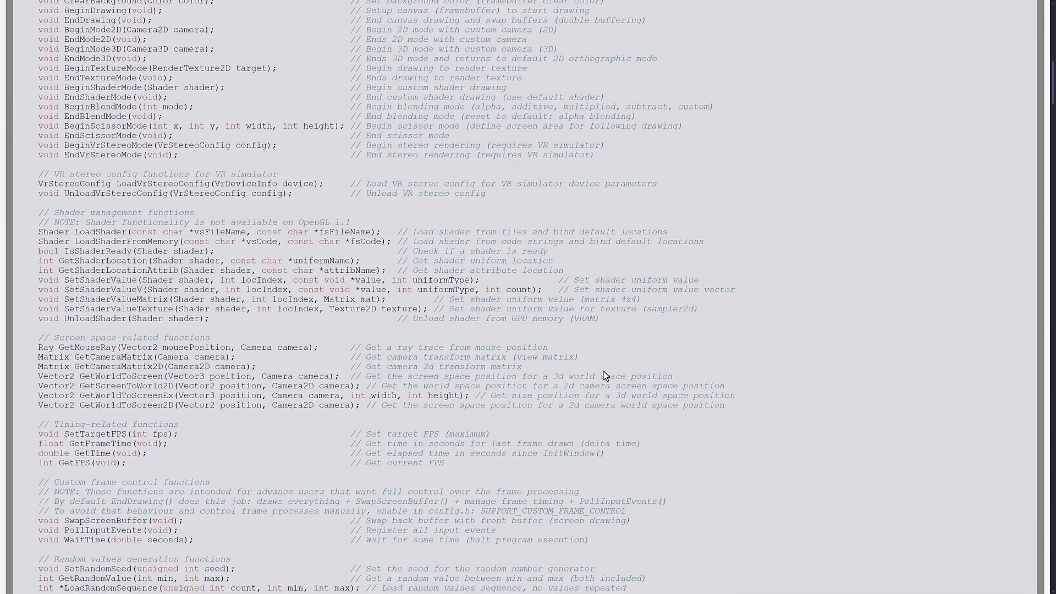
pyautogui.scroll(-3)
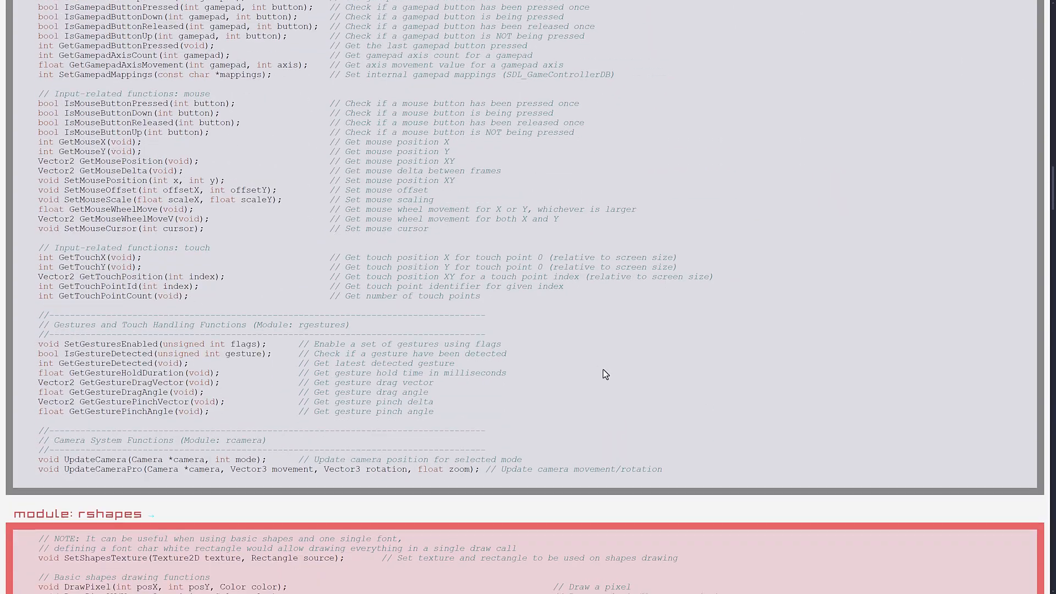
pyautogui.scroll(-3)
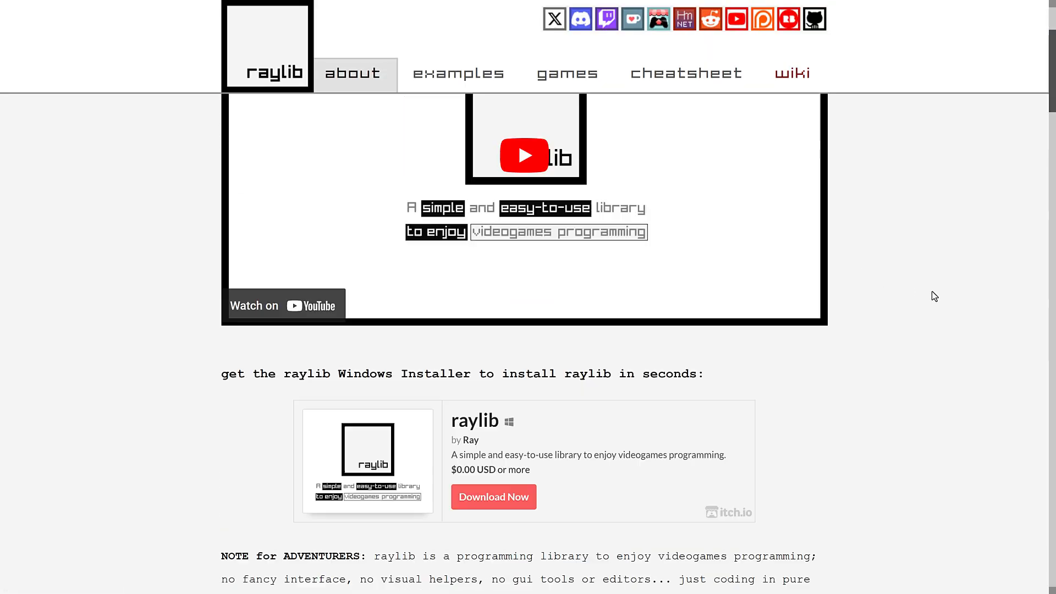
pyautogui.scroll(-3)
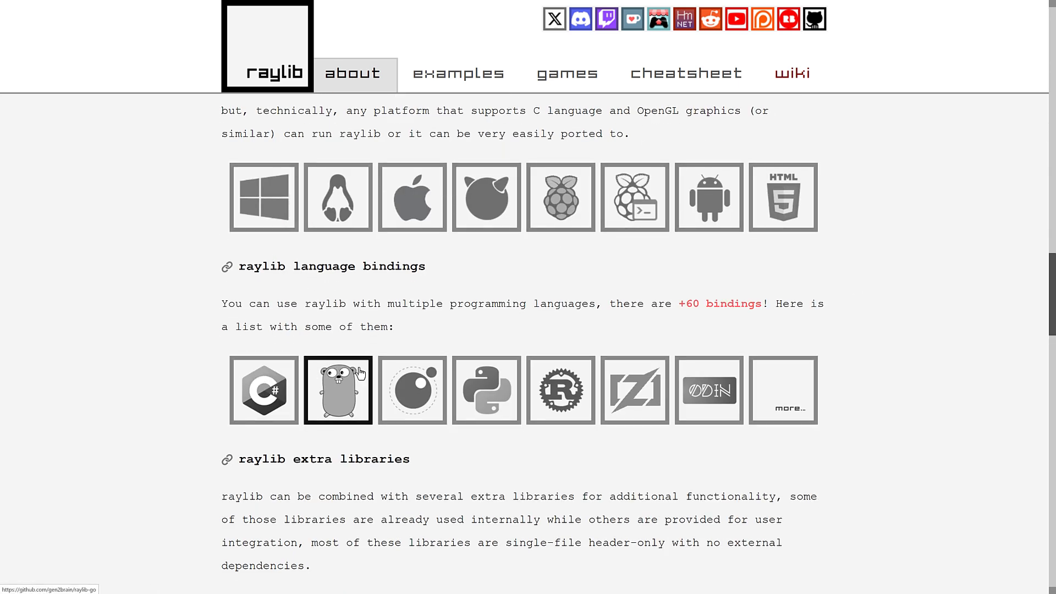
pyautogui.moveTo(886, 328)
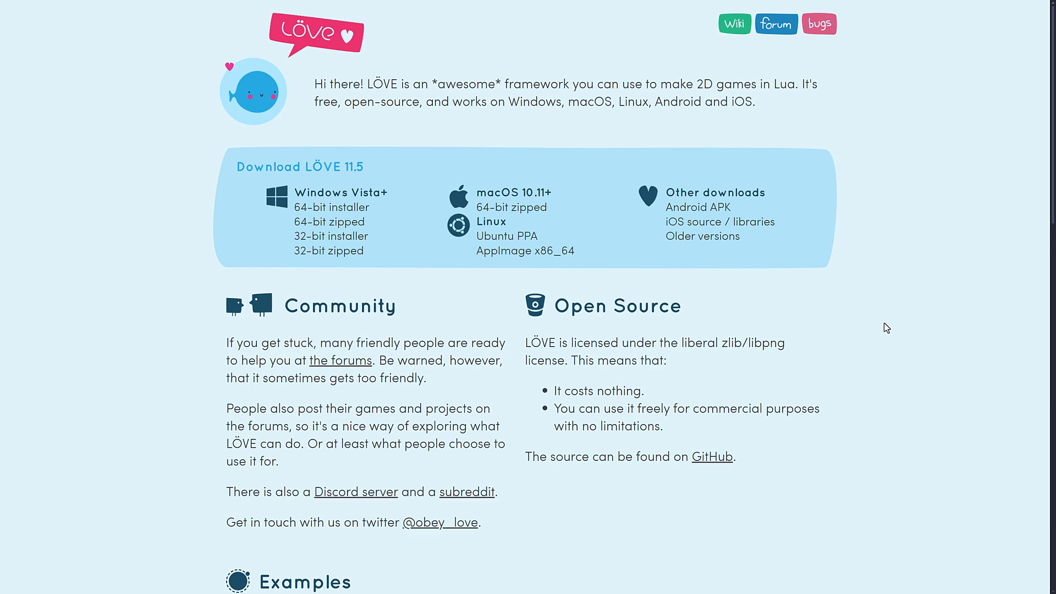
pyautogui.moveTo(896, 304)
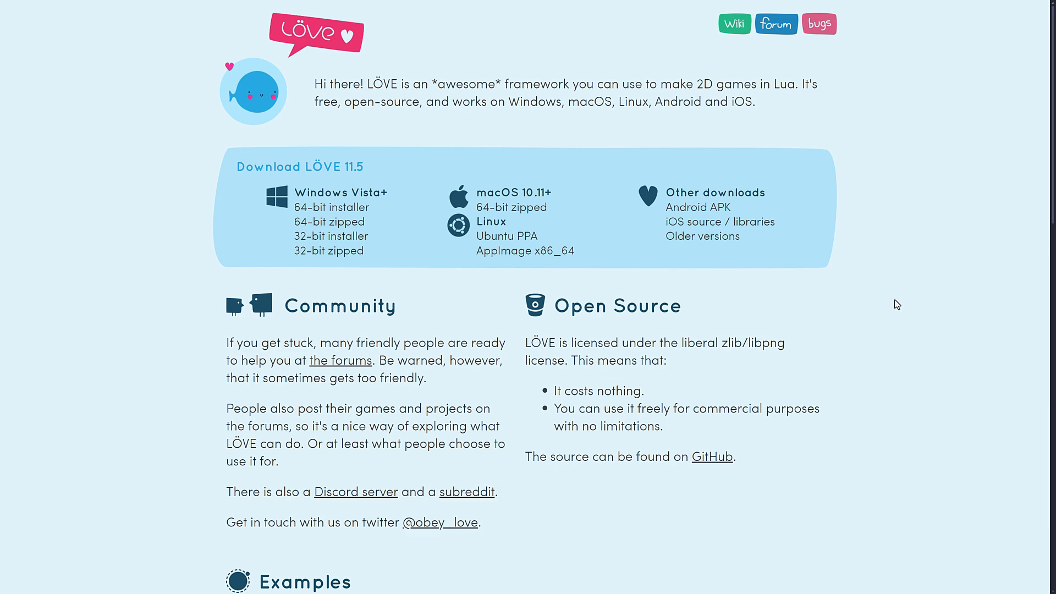
# Step: Scroll the LÖVE home page through the code Examples to the featured Games section
pyautogui.scroll(-3)
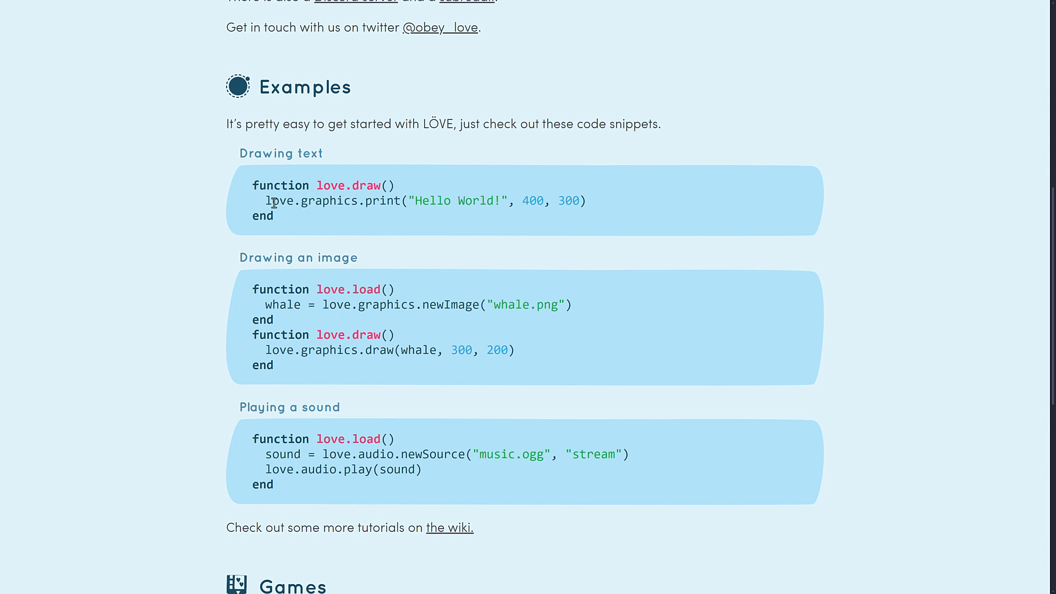
pyautogui.moveTo(369, 182)
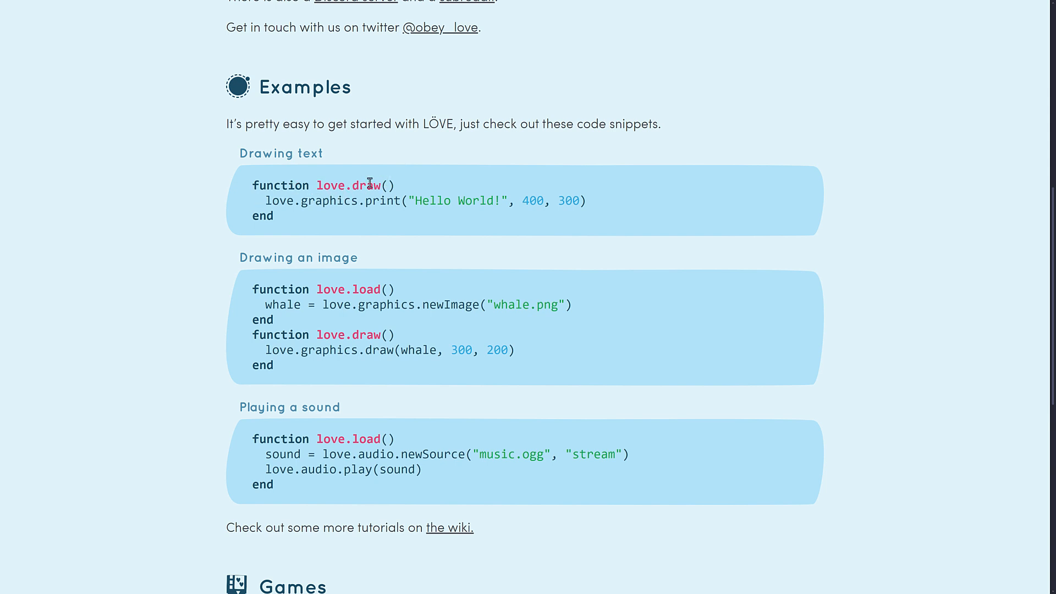
pyautogui.scroll(-3)
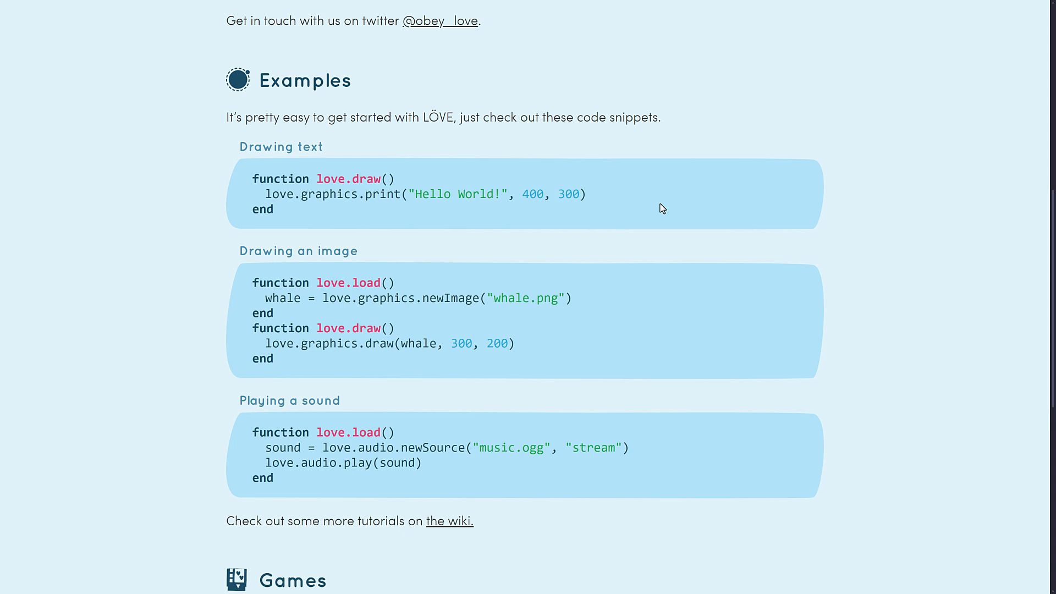
pyautogui.scroll(-3)
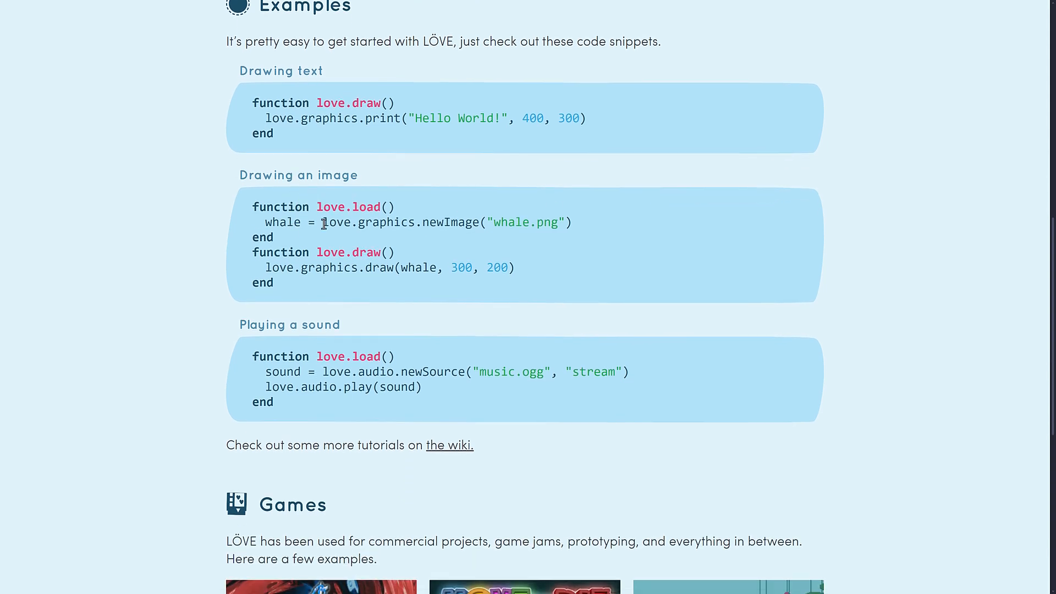
pyautogui.scroll(-3)
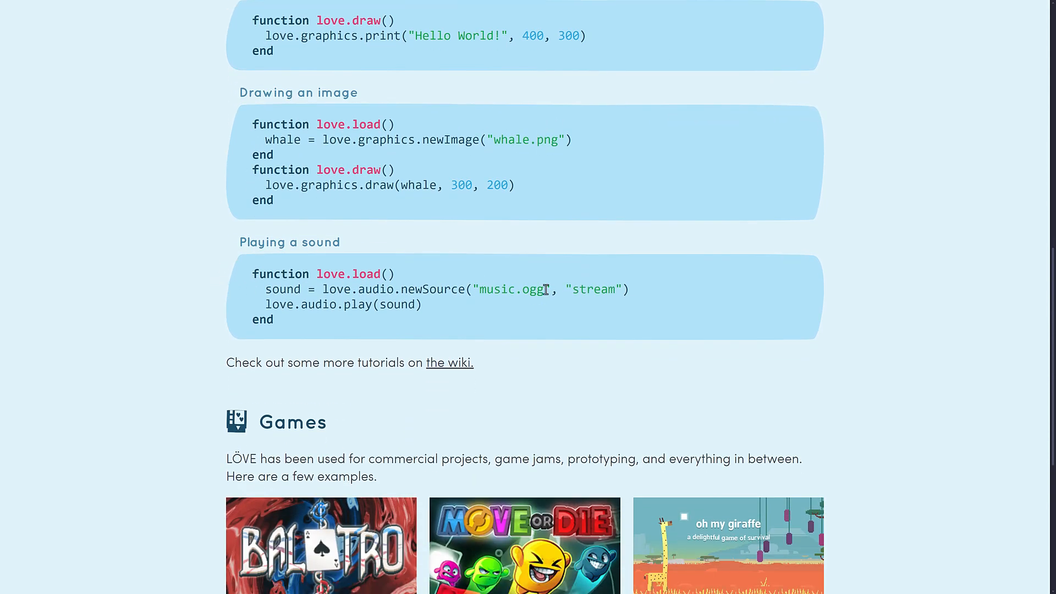
pyautogui.scroll(-3)
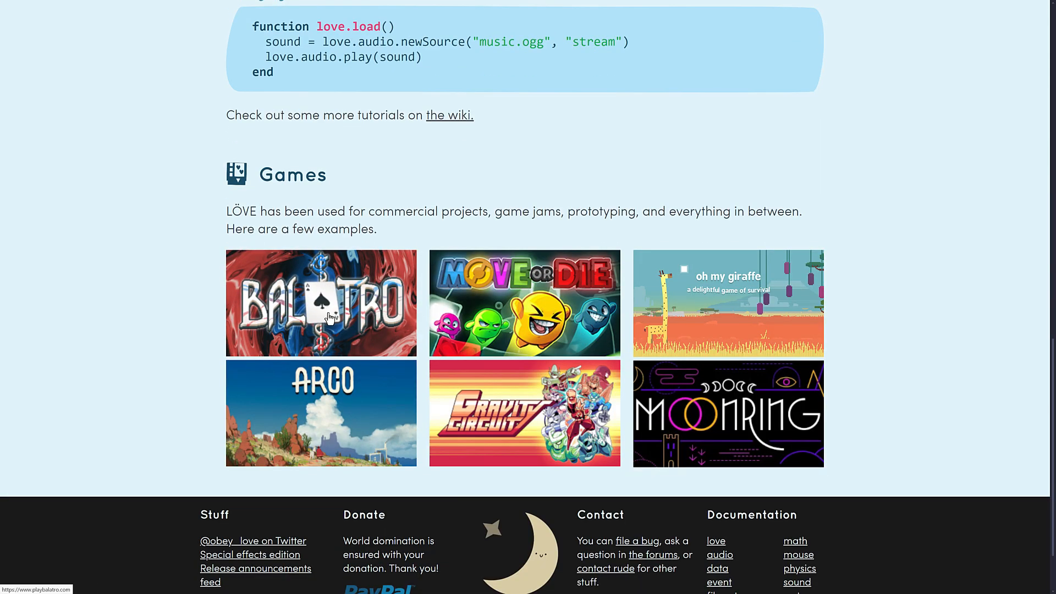
pyautogui.moveTo(449, 273)
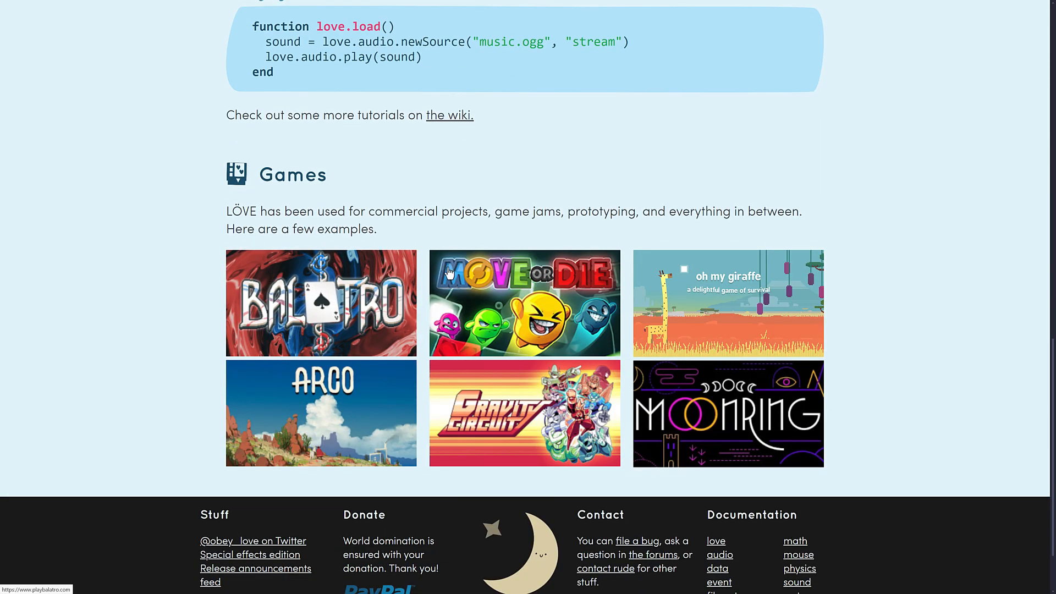
pyautogui.moveTo(293, 279)
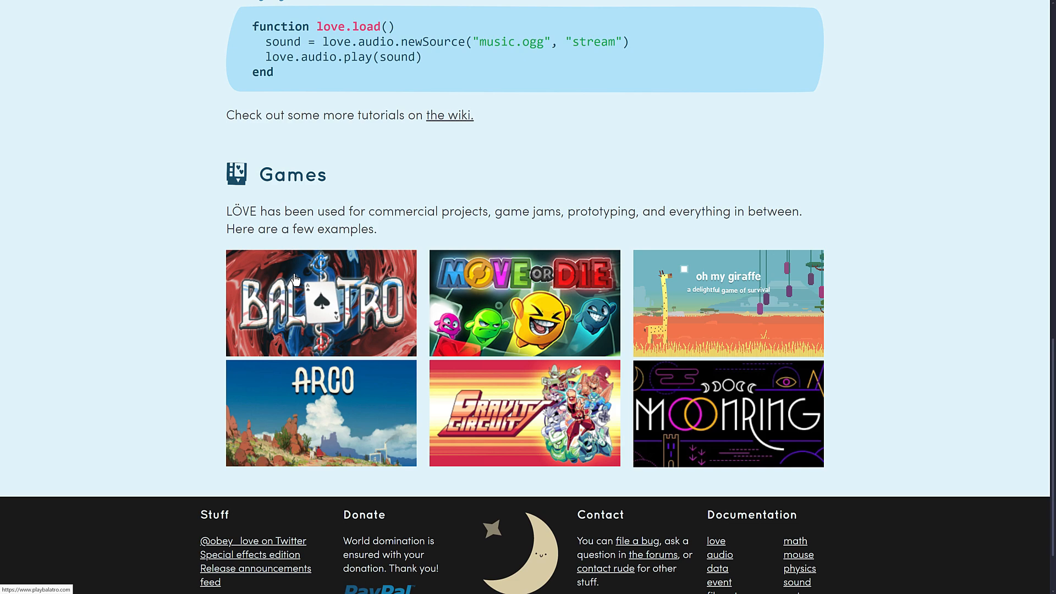
pyautogui.scroll(3)
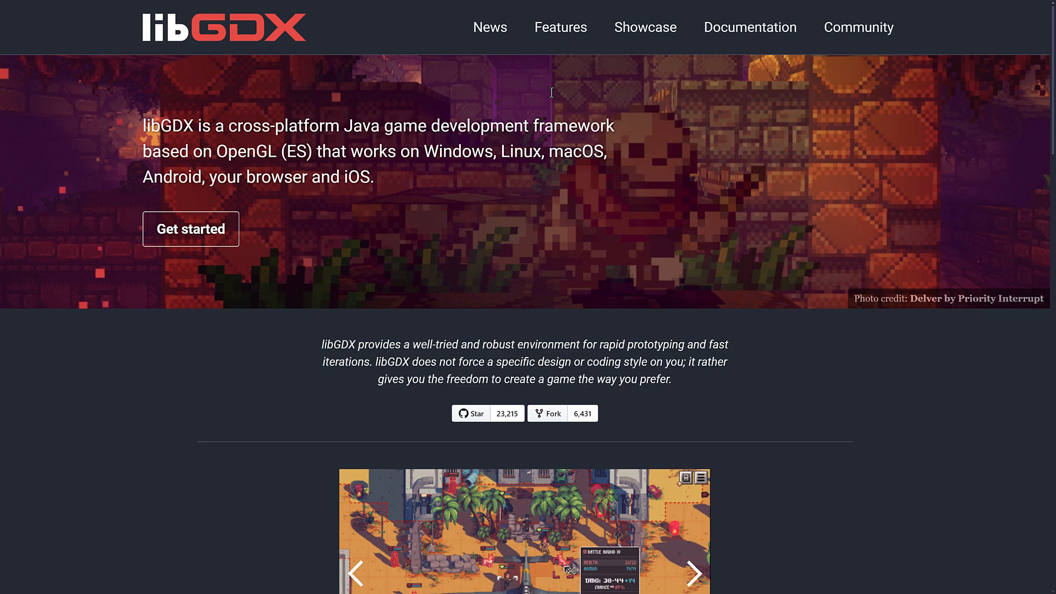
# Step: Advance the libGDX showcase carousel through five game screenshots
pyautogui.click(697, 573)
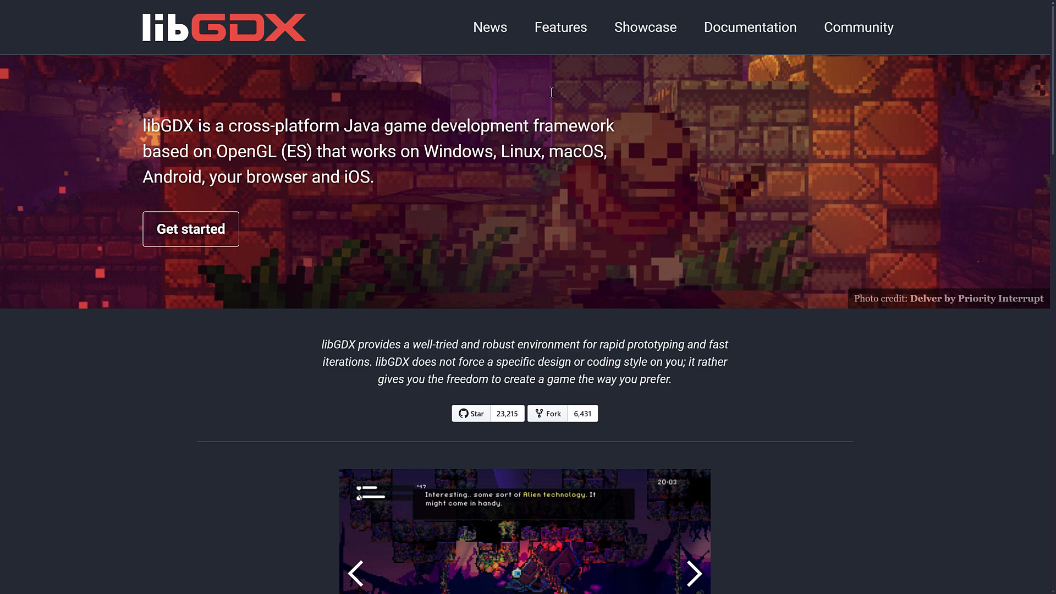
pyautogui.click(693, 573)
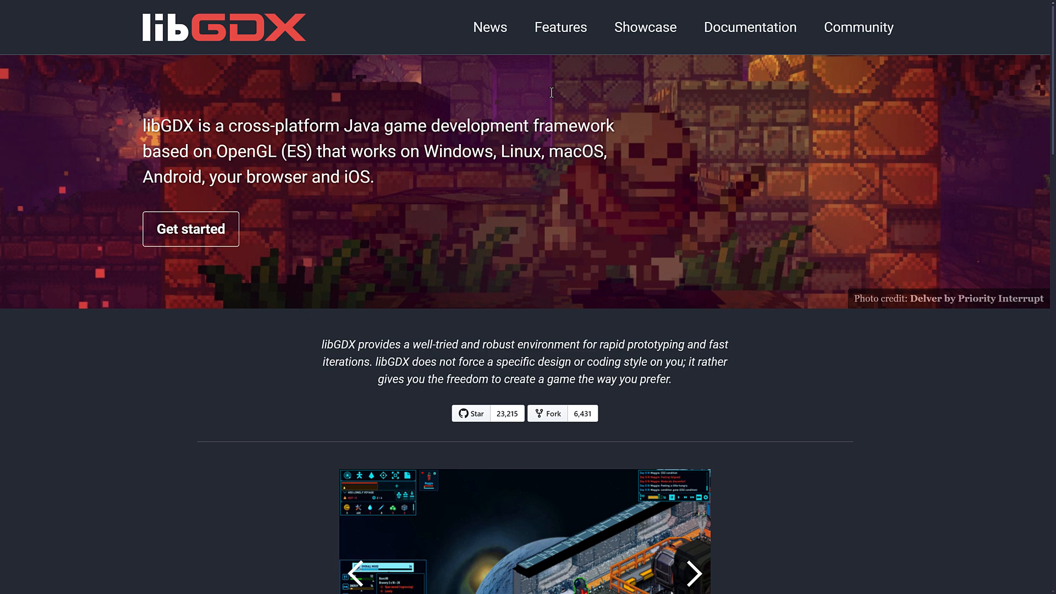
pyautogui.click(694, 573)
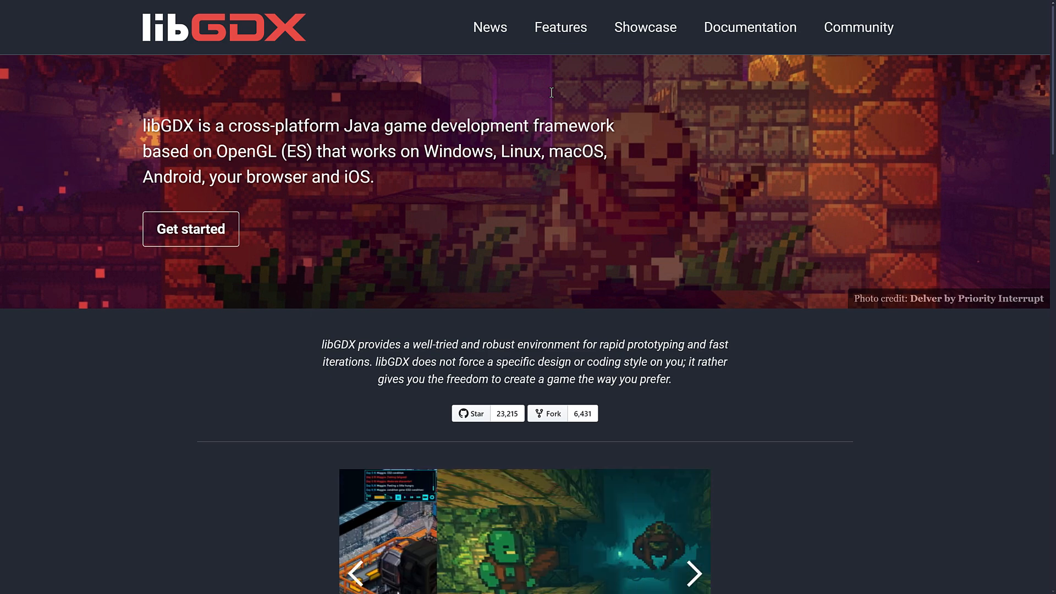
pyautogui.click(694, 573)
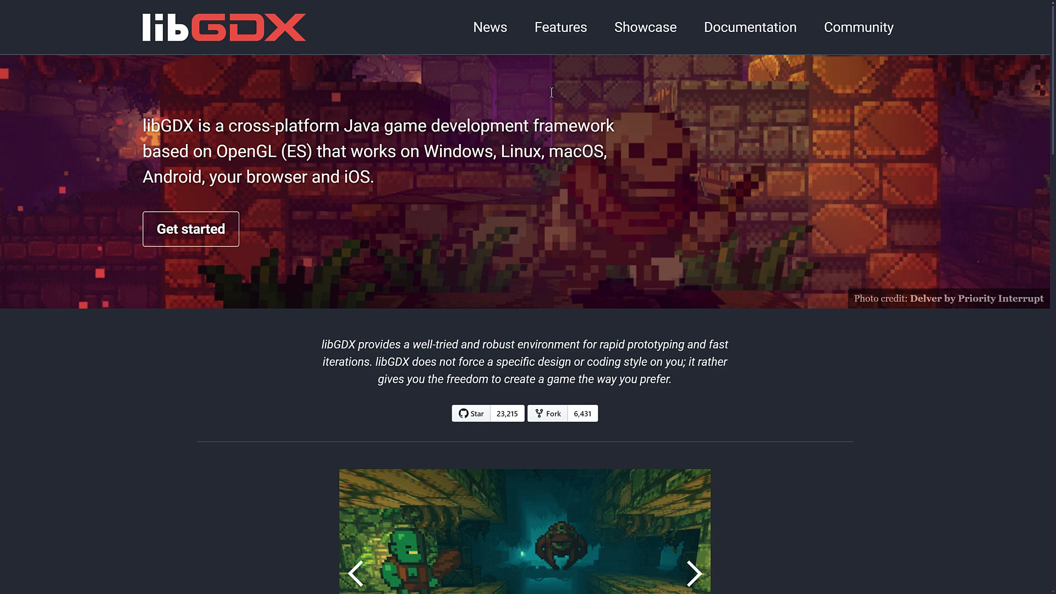
pyautogui.click(693, 572)
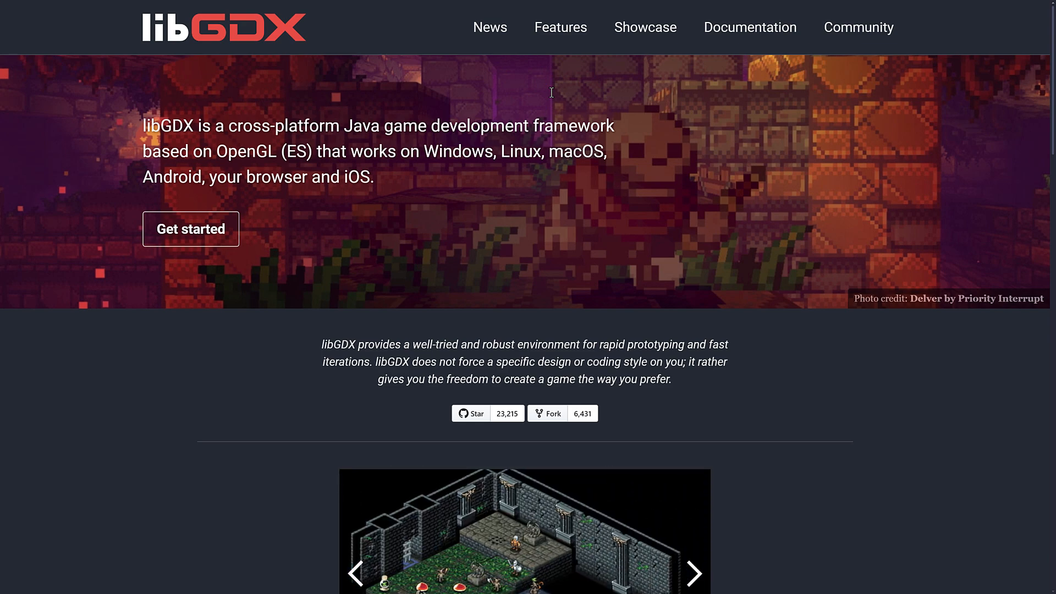
# Step: Scroll down past the feature highlights to the 1.12.1 release notice
pyautogui.scroll(-3)
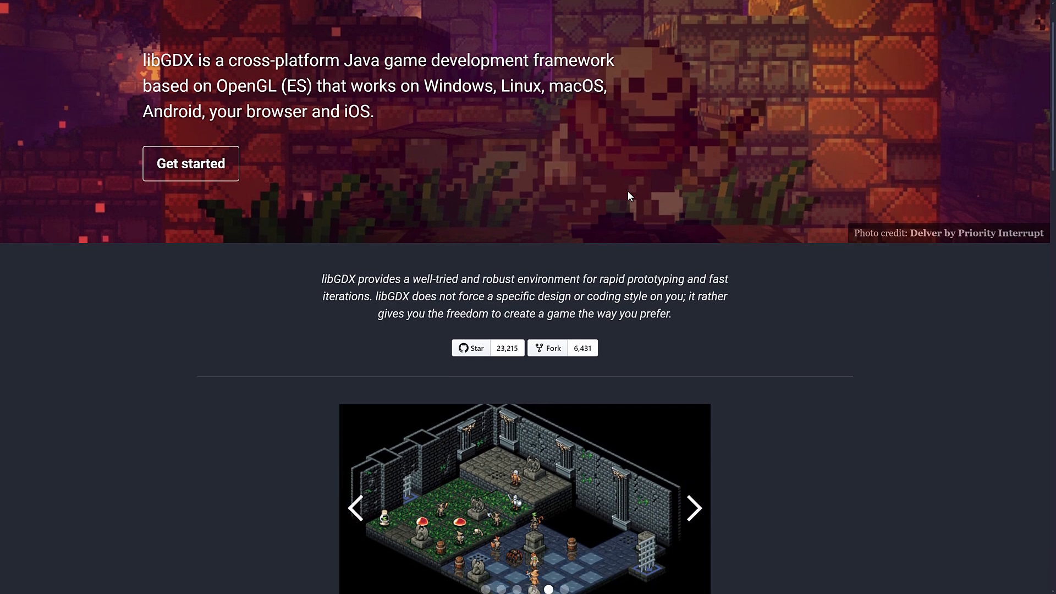
pyautogui.scroll(-3)
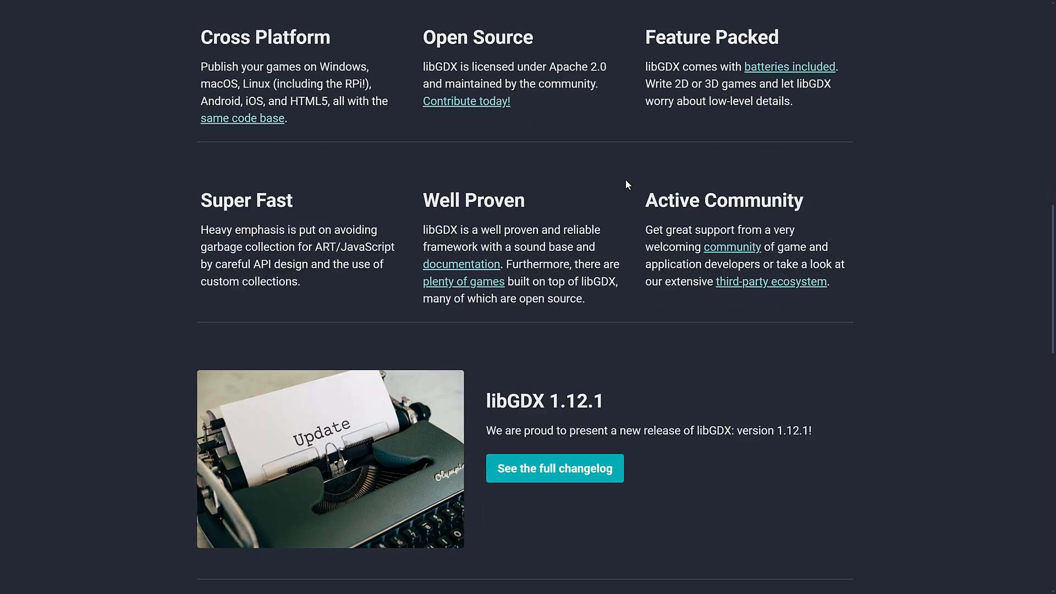
pyautogui.scroll(-3)
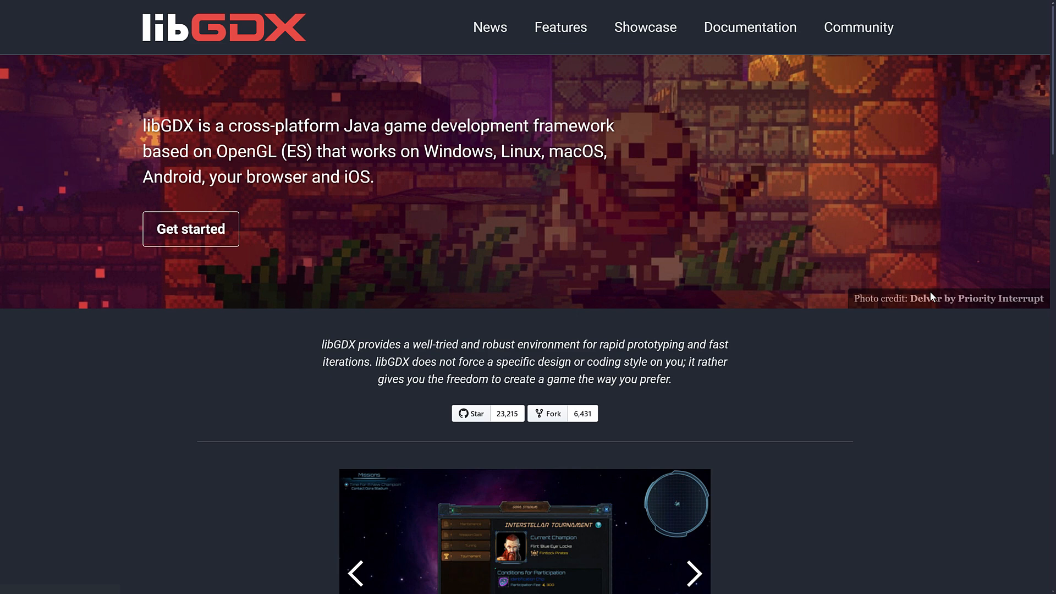
pyautogui.moveTo(867, 437)
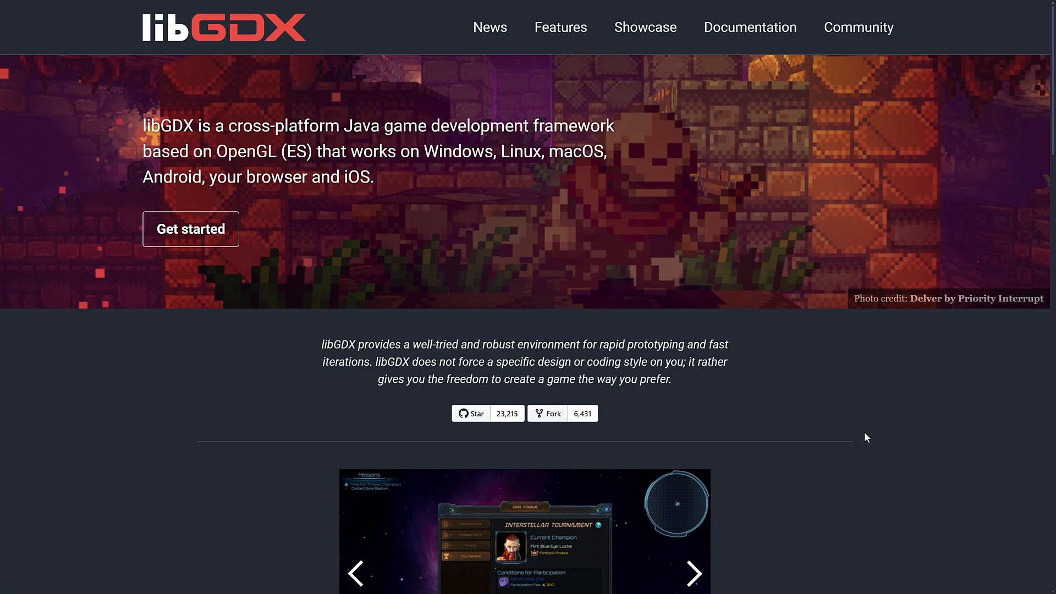
pyautogui.click(694, 573)
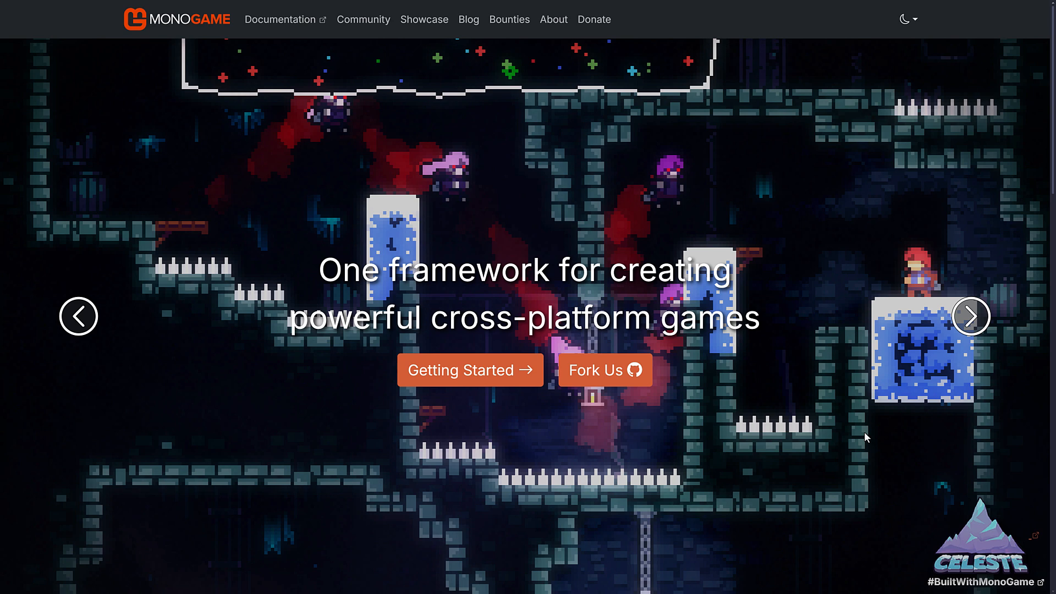
pyautogui.moveTo(618, 398)
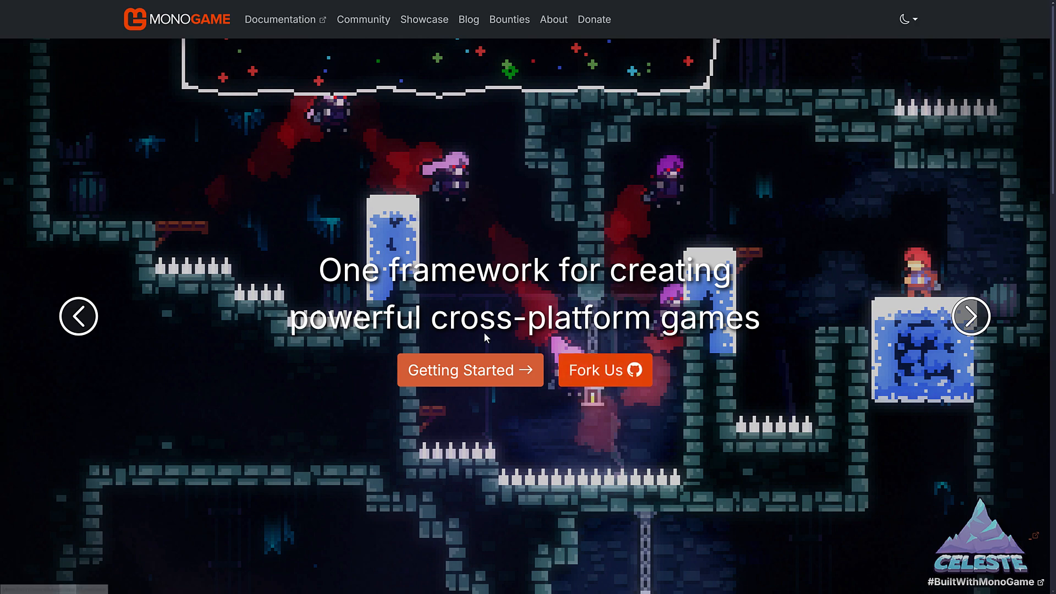
# Step: Scroll the MonoGame homepage past Managed Code to the Cross-Platform platforms list
pyautogui.scroll(-3)
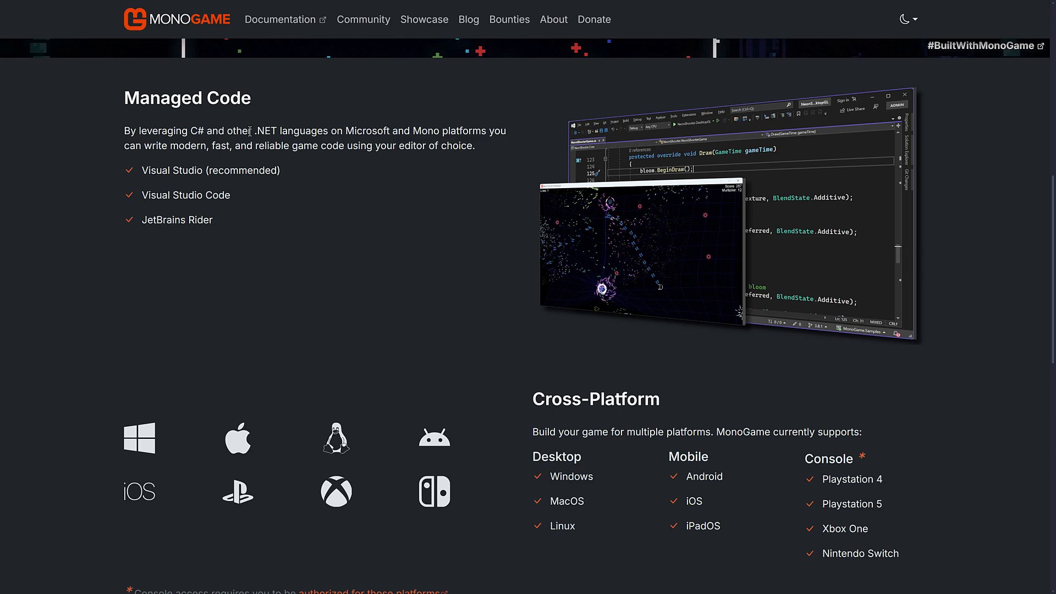
pyautogui.scroll(-3)
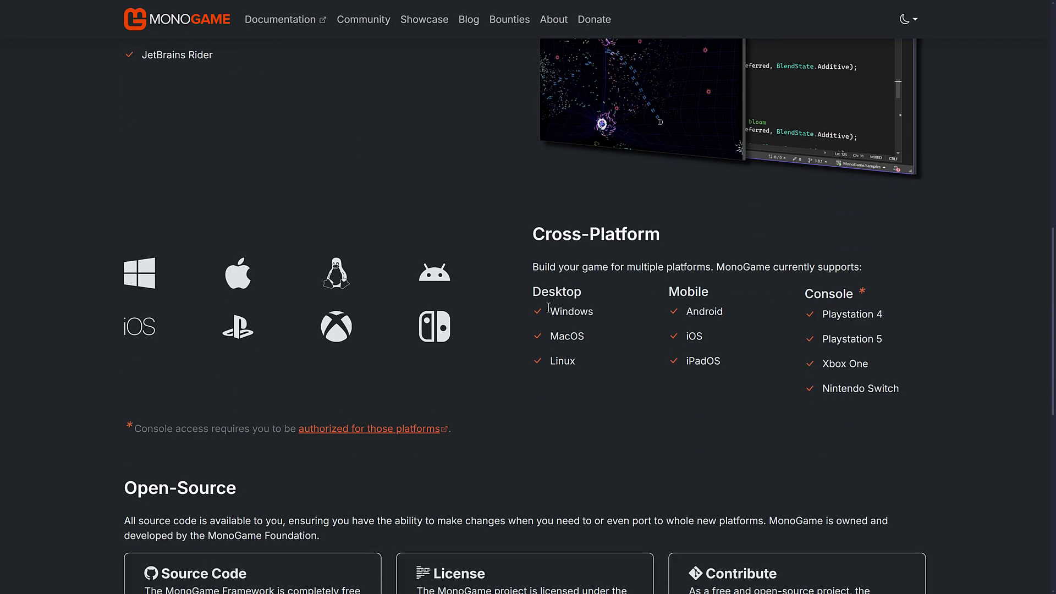
pyautogui.moveTo(693, 245)
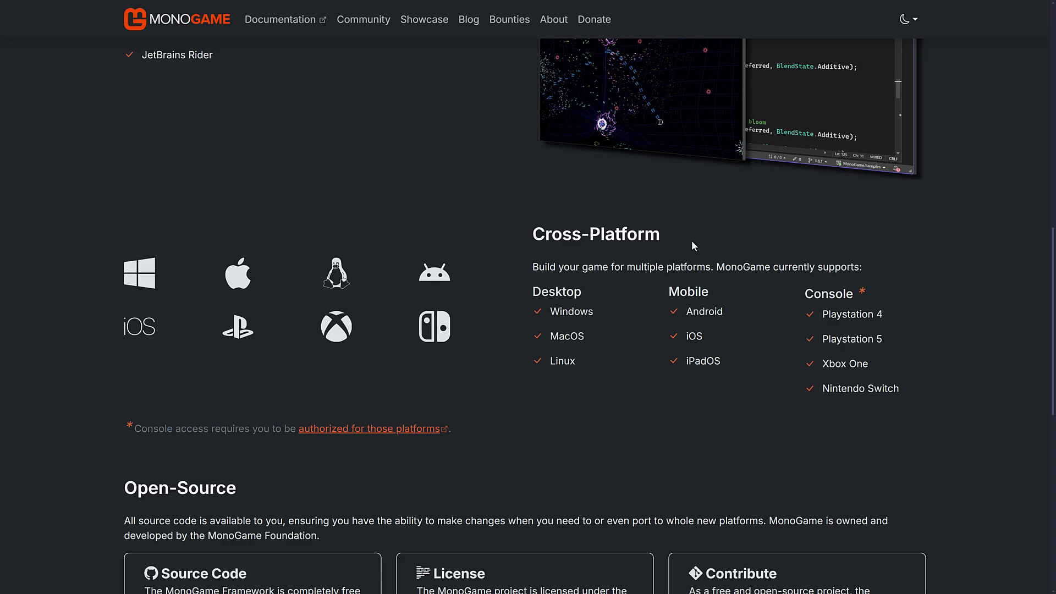
pyautogui.scroll(-3)
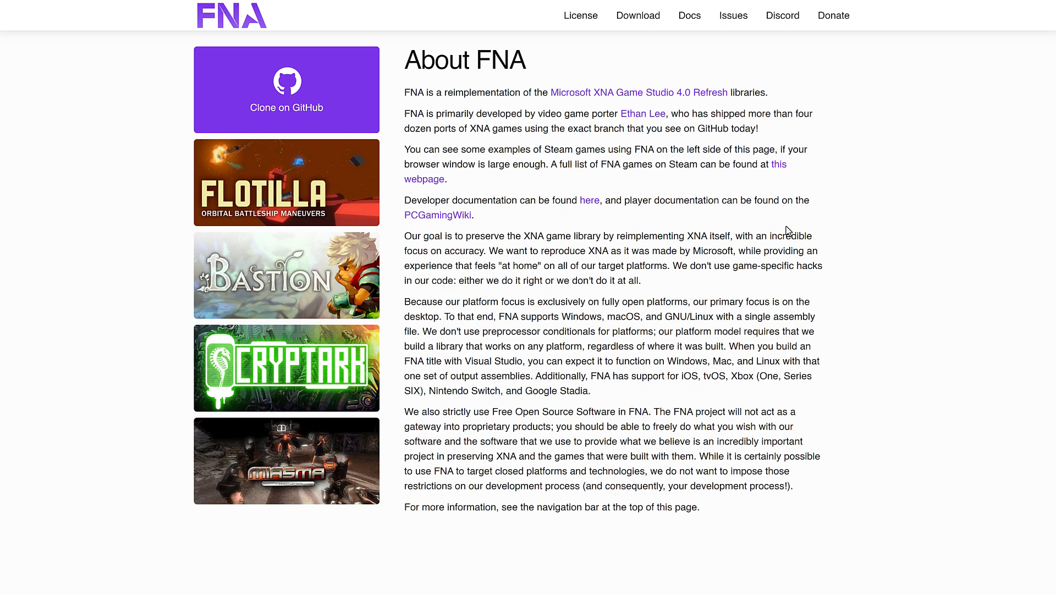
pyautogui.moveTo(274, 285)
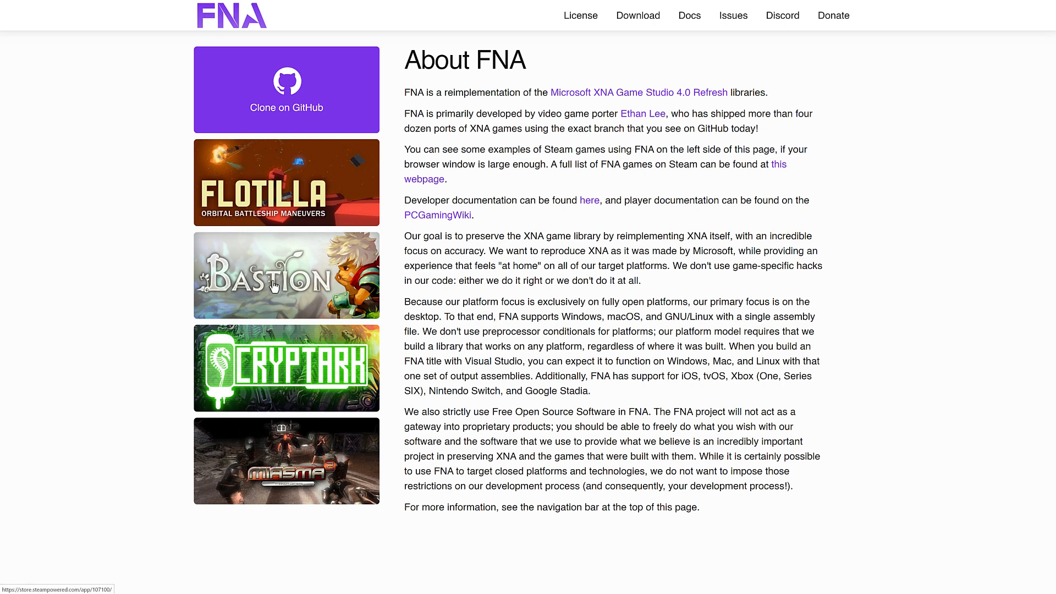
pyautogui.moveTo(330, 276)
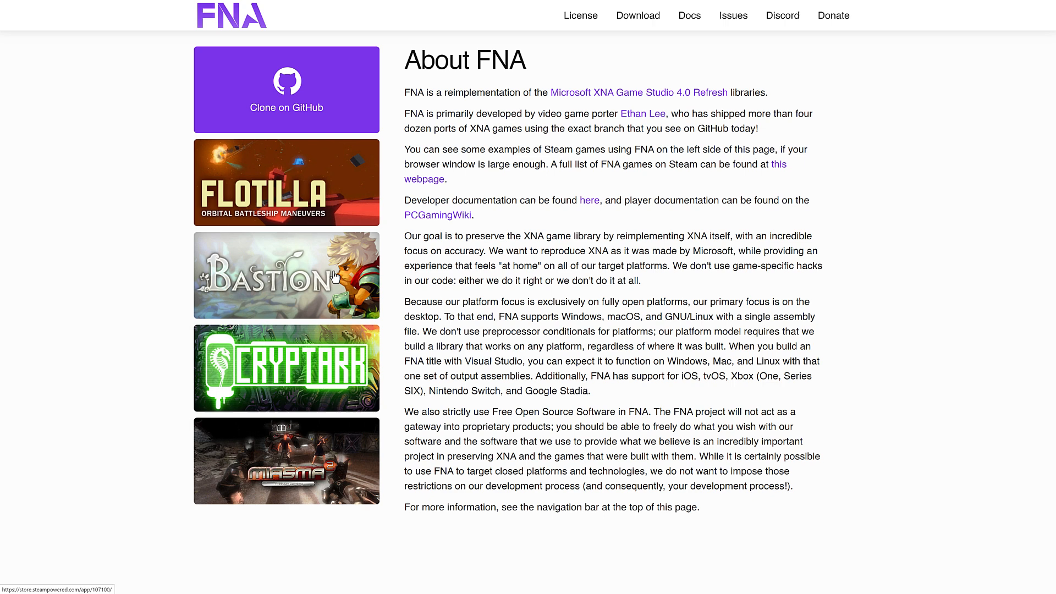
pyautogui.moveTo(753, 269)
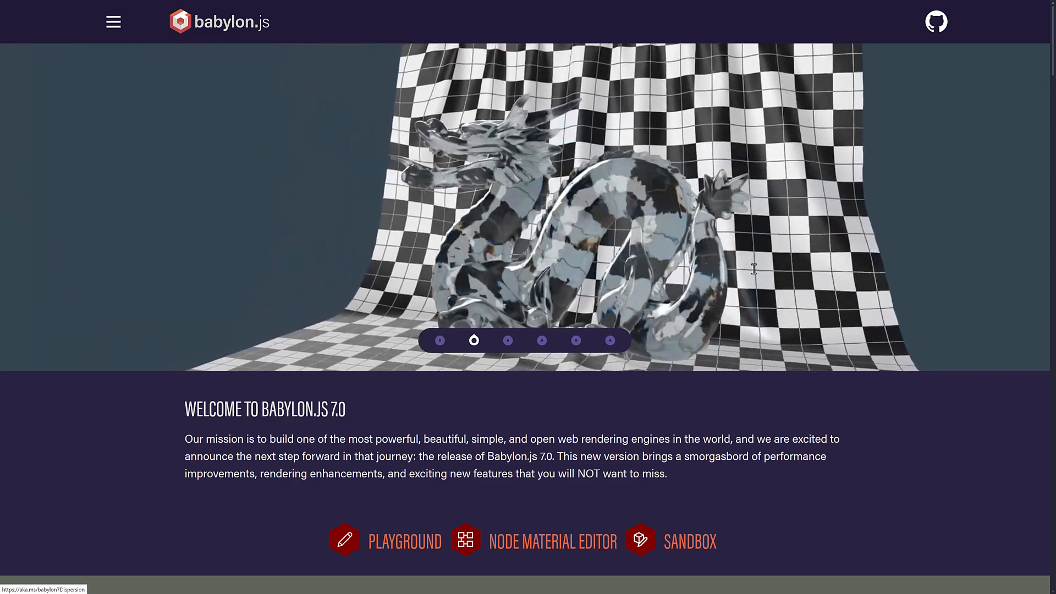
# Step: Step the Babylon.js hero carousel through the cubes and car demo scenes
pyautogui.click(507, 339)
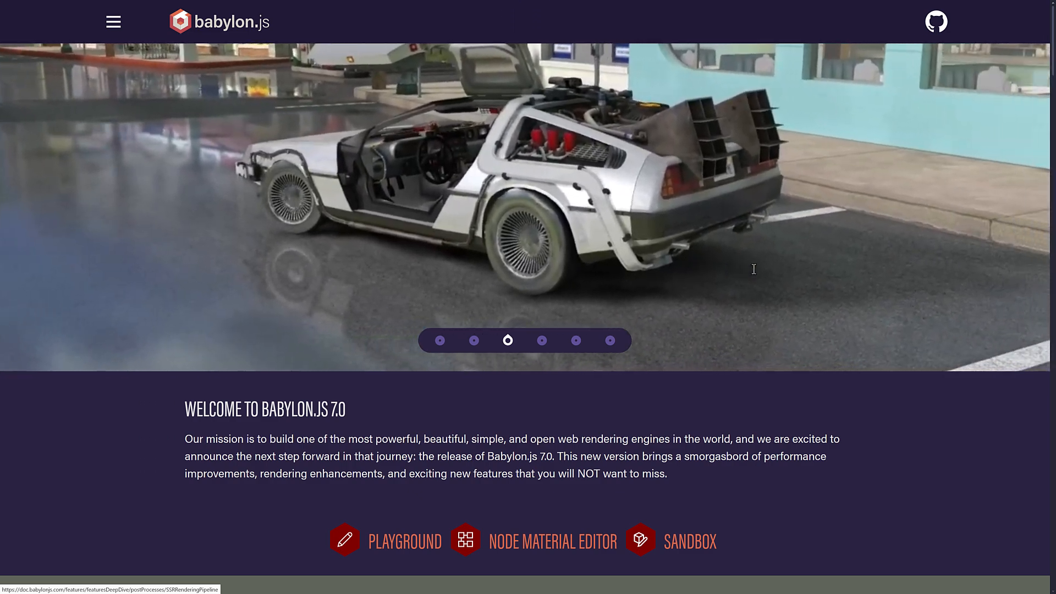
pyautogui.click(543, 340)
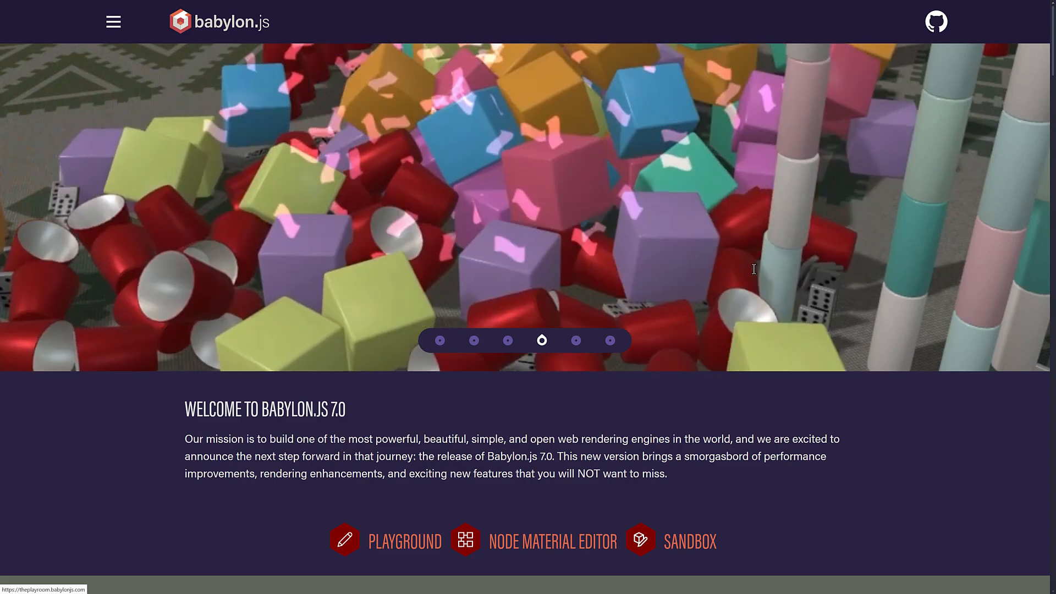
pyautogui.click(575, 340)
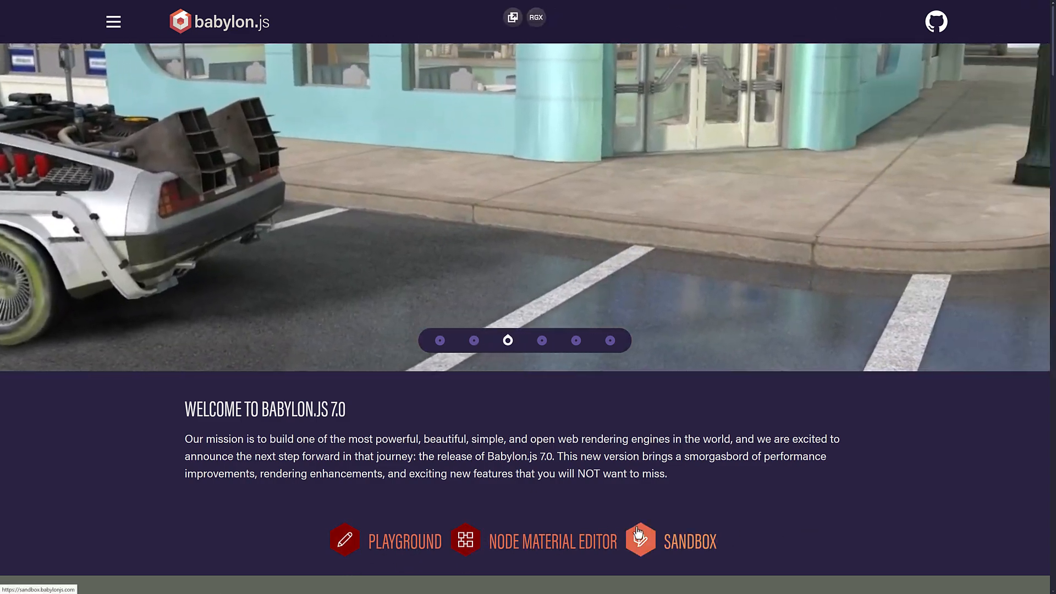
# Step: Scroll through the 7.0 feature sections, then pick more carousel slides up to the parrot scene
pyautogui.scroll(-3)
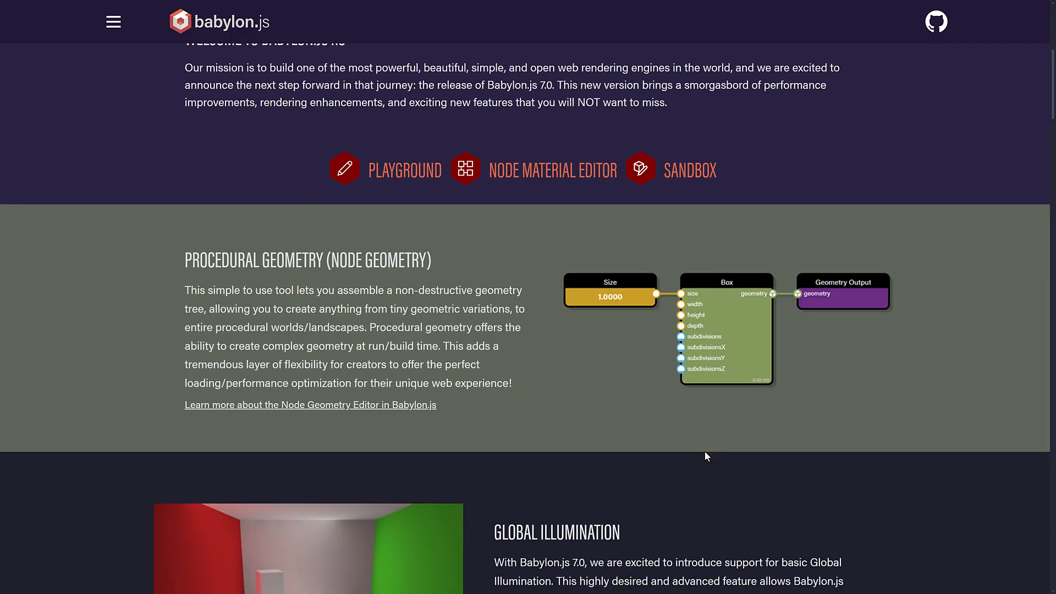
pyautogui.scroll(-3)
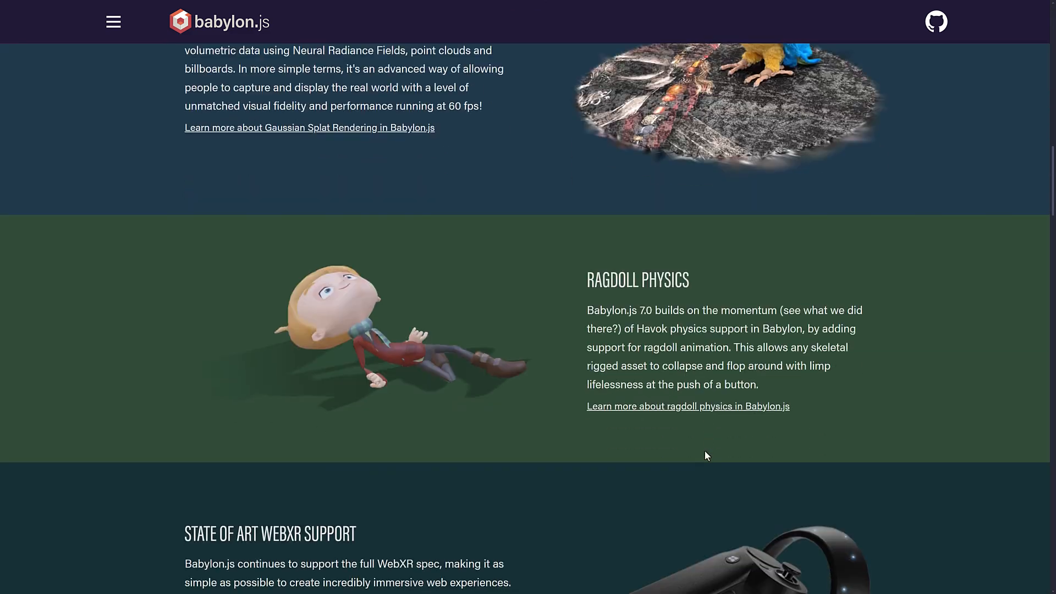
pyautogui.scroll(-3)
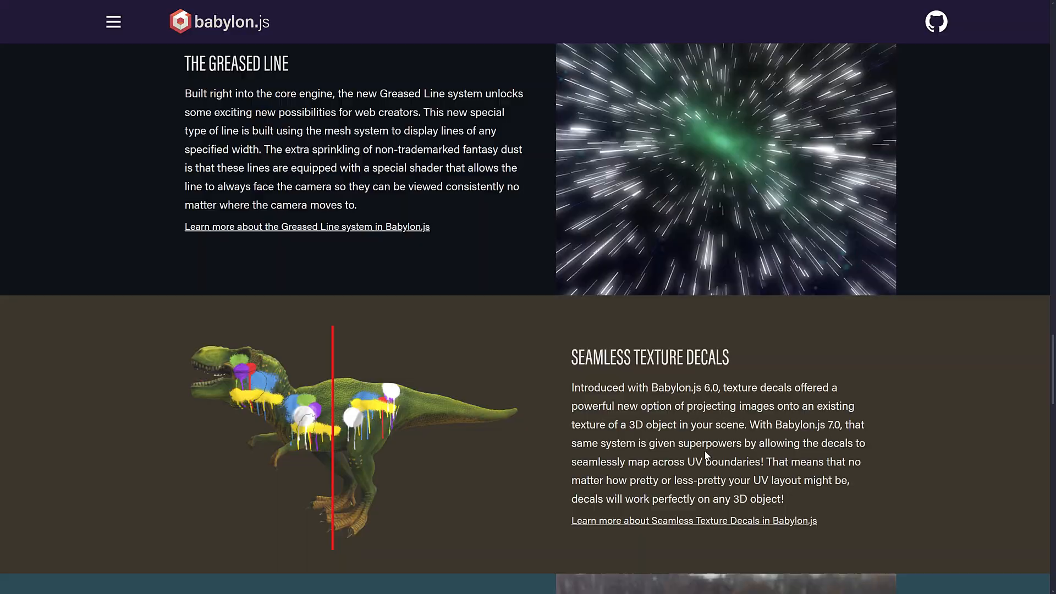
pyautogui.scroll(3)
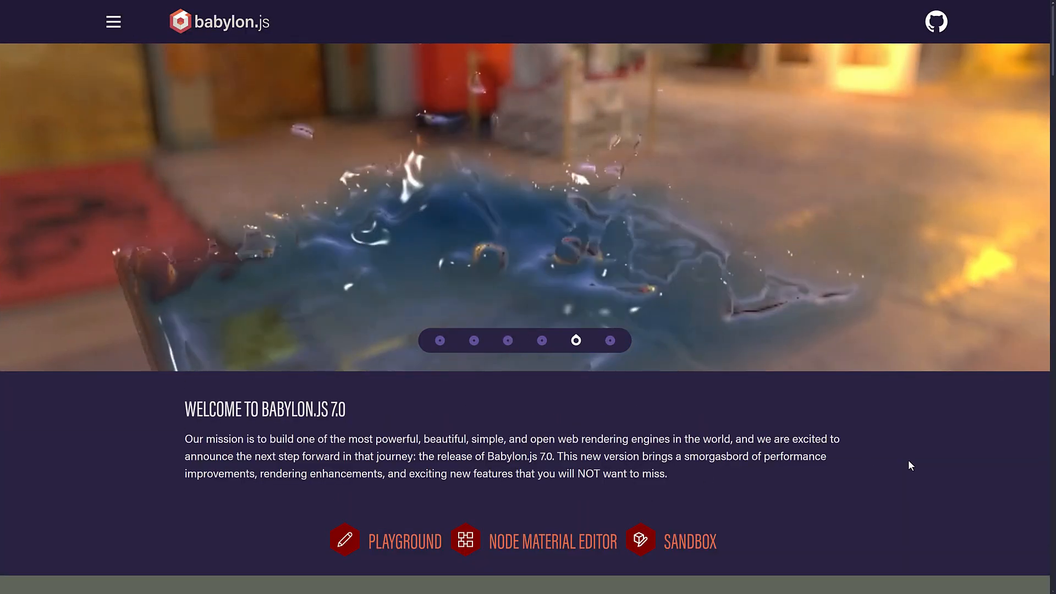
pyautogui.click(609, 340)
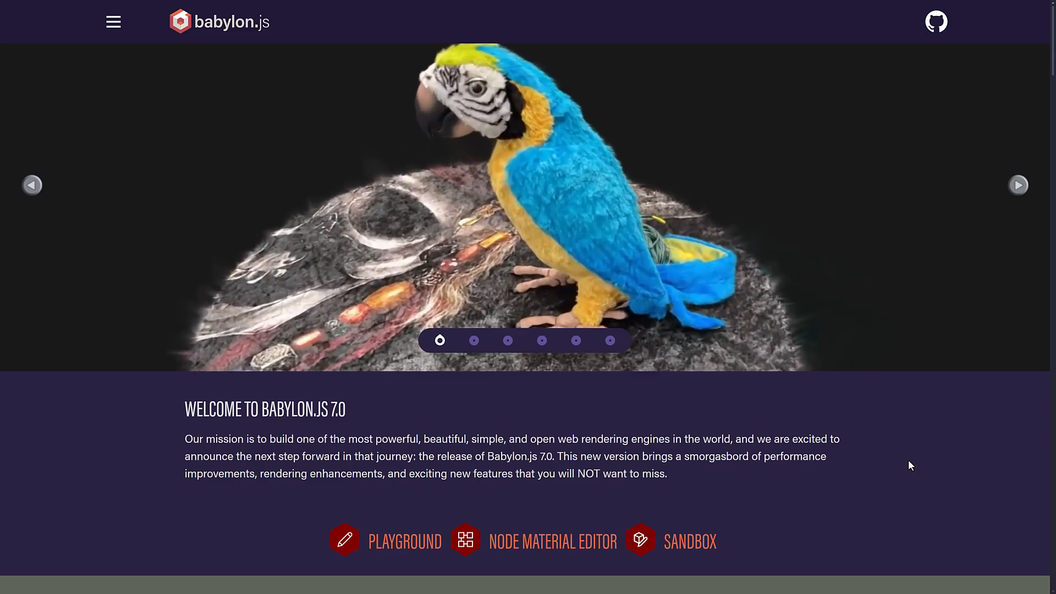
pyautogui.click(473, 340)
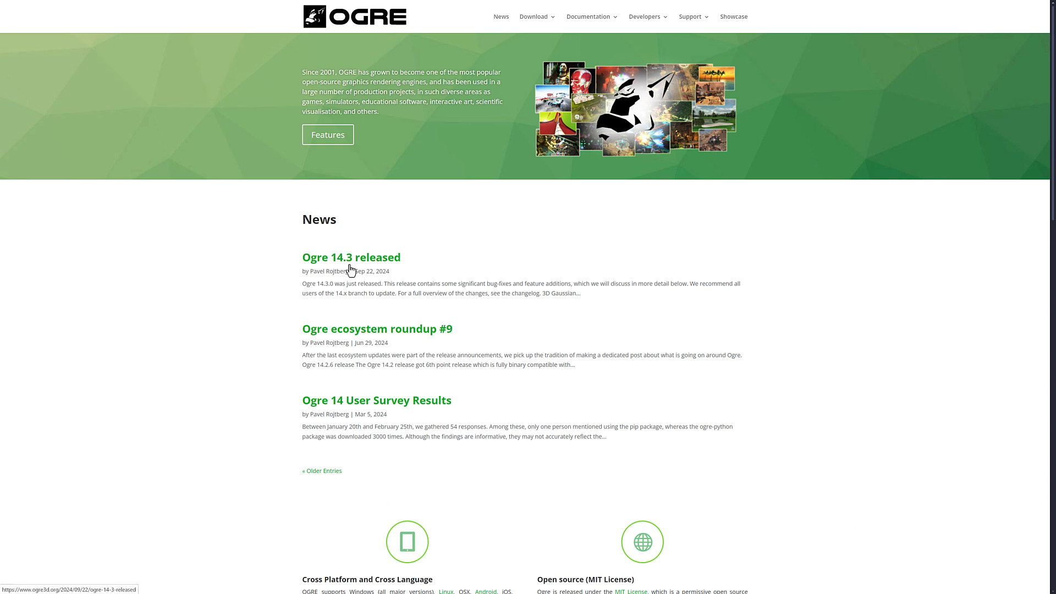
pyautogui.moveTo(357, 271)
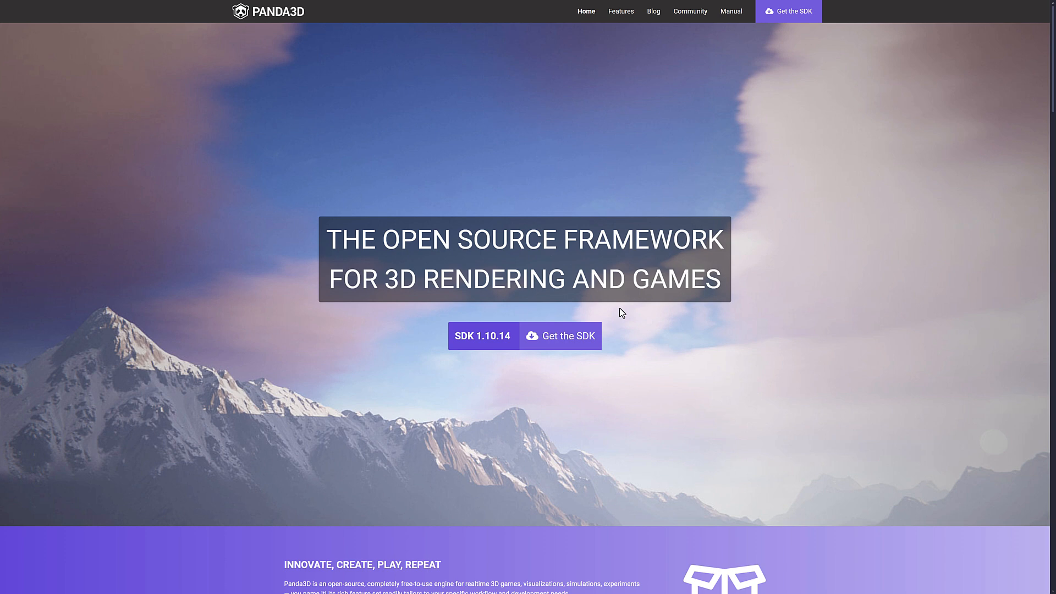
# Step: Scroll the Panda3D home page, then browse the Features page's feature cards
pyautogui.scroll(-3)
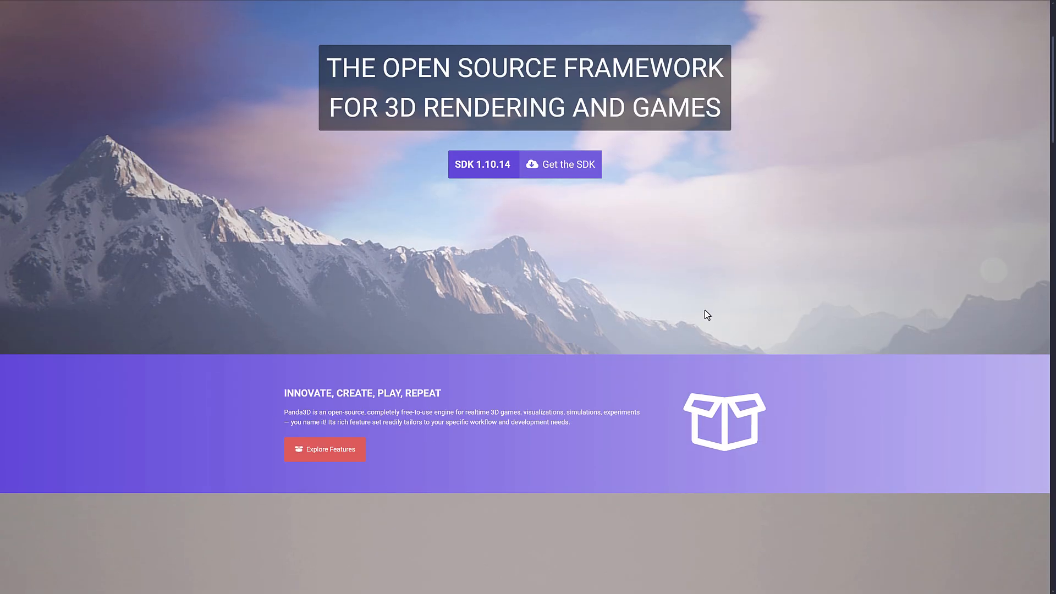
pyautogui.scroll(-3)
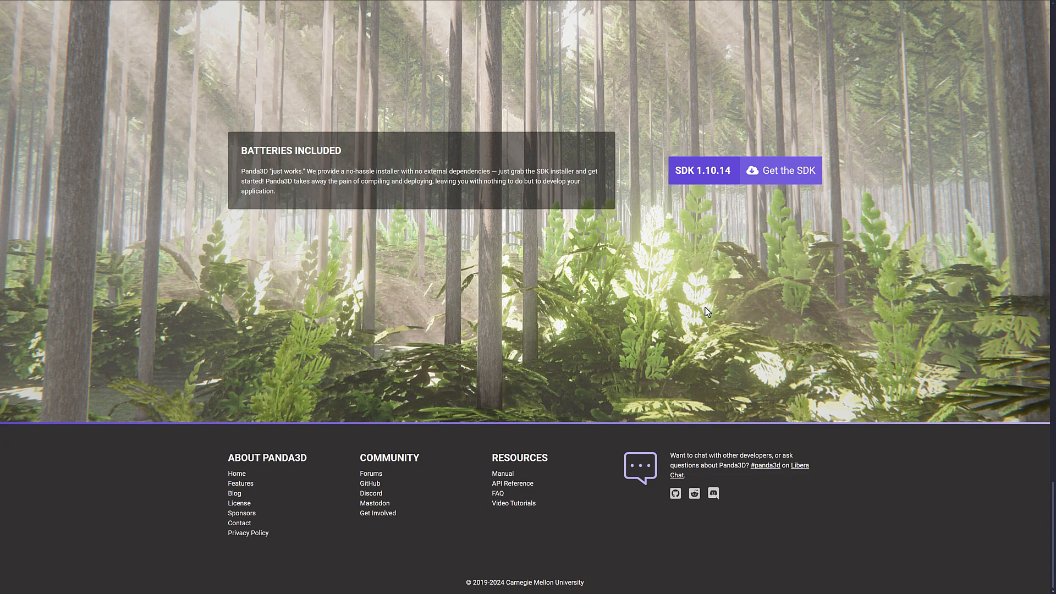
pyautogui.moveTo(507, 589)
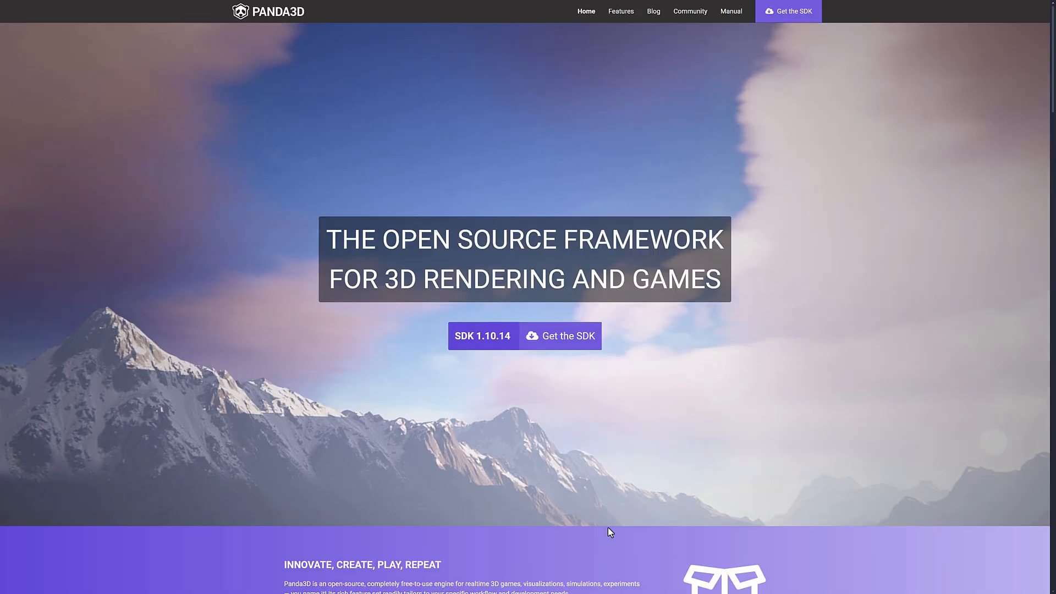
pyautogui.moveTo(612, 44)
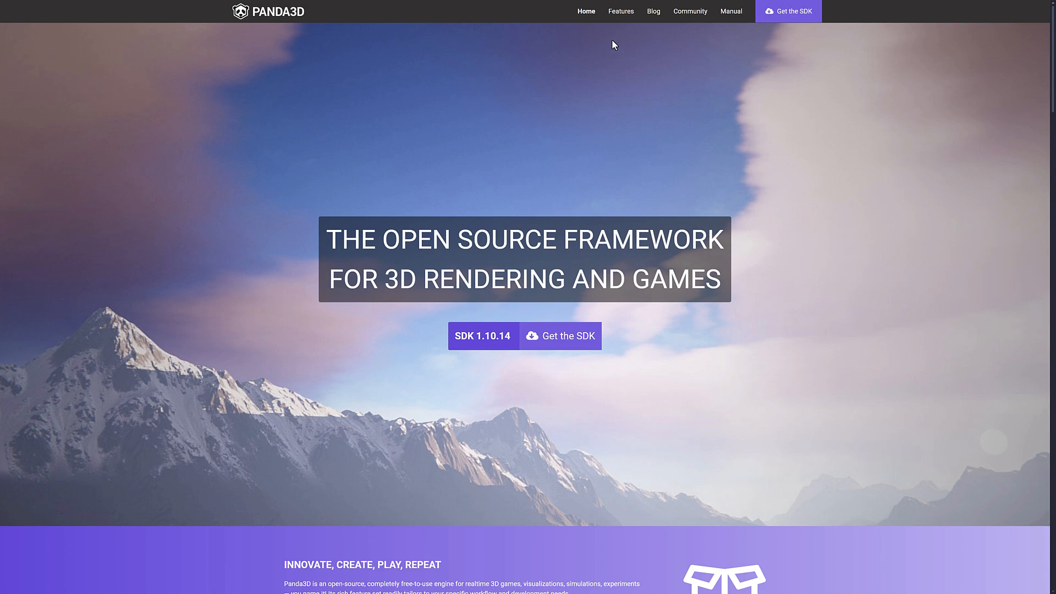
pyautogui.scroll(-3)
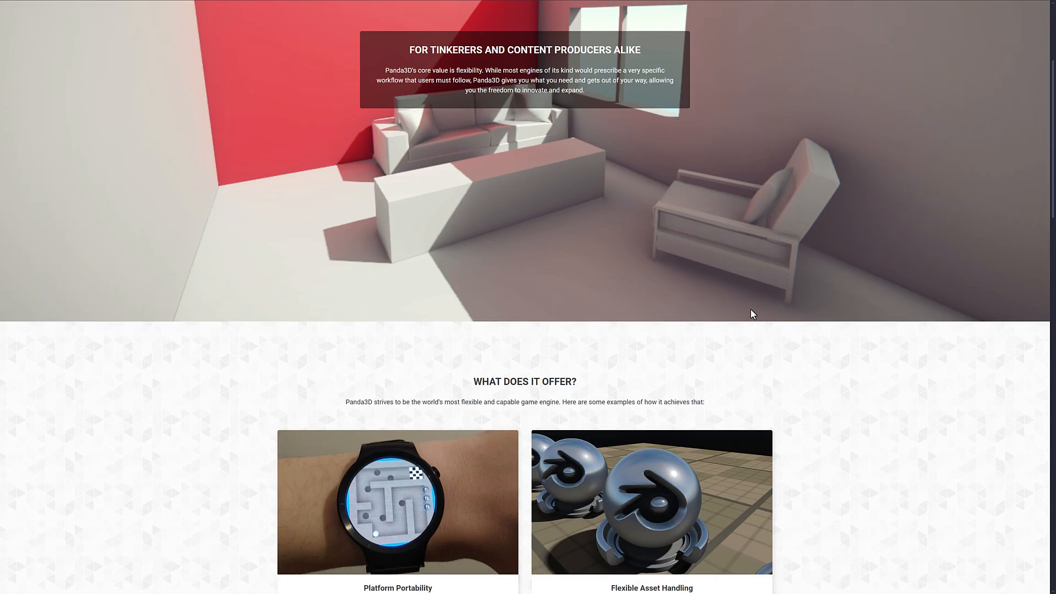
pyautogui.scroll(-3)
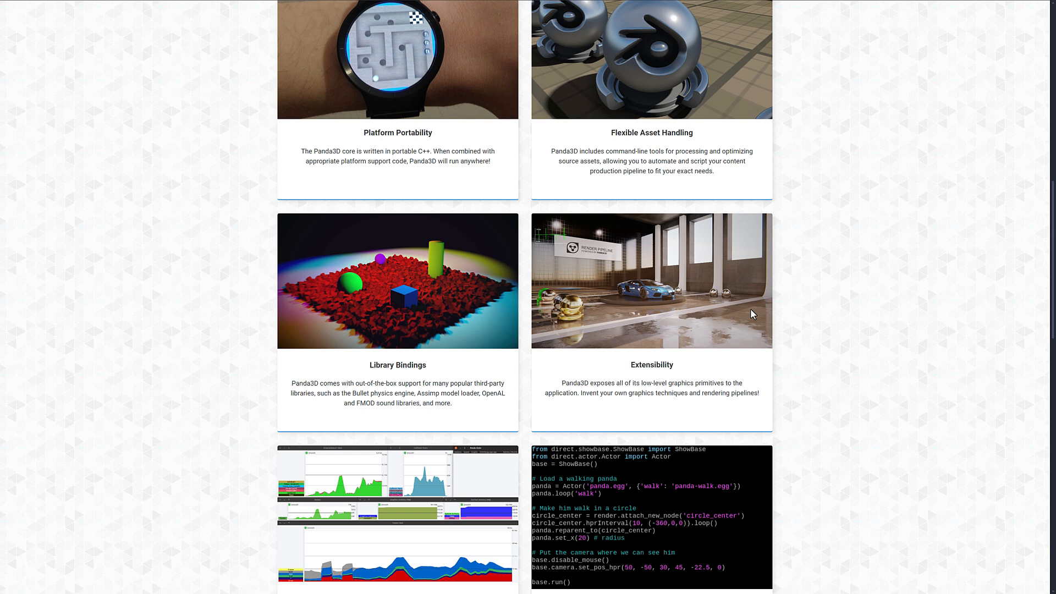
pyautogui.scroll(-3)
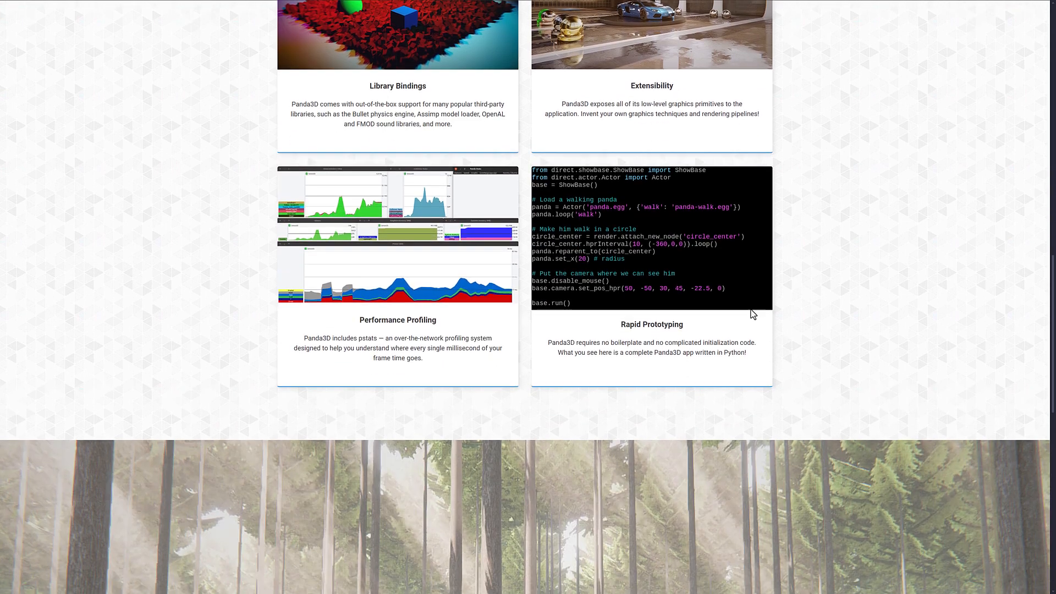
pyautogui.scroll(3)
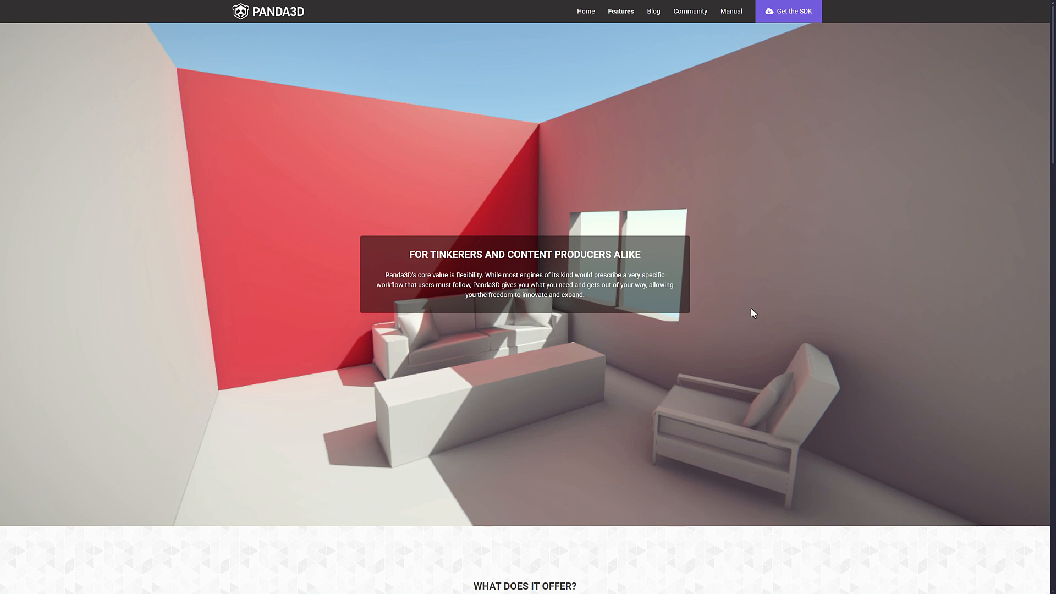
pyautogui.moveTo(303, 132)
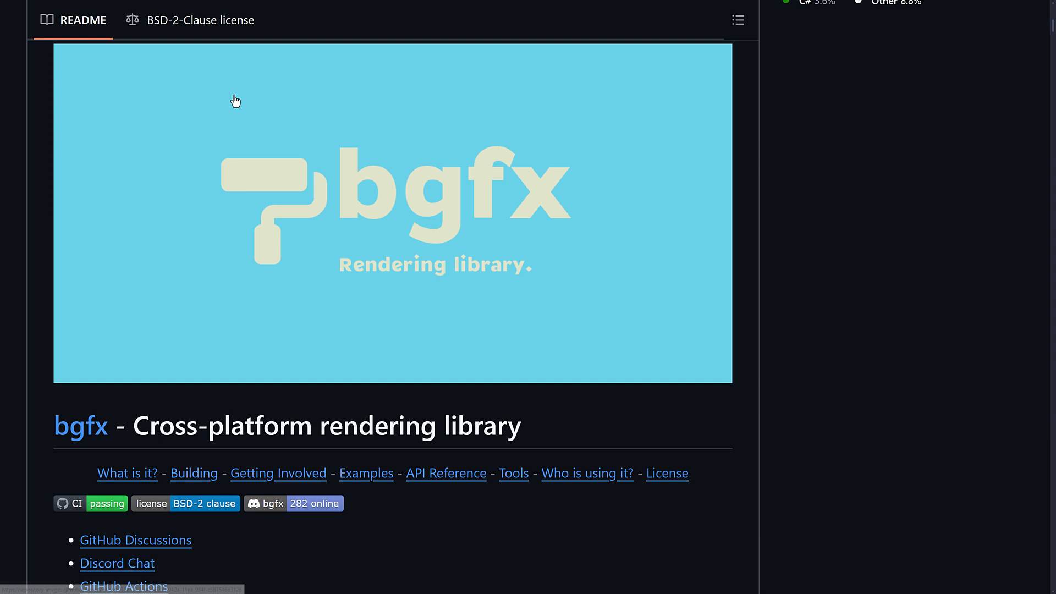
pyautogui.moveTo(882, 272)
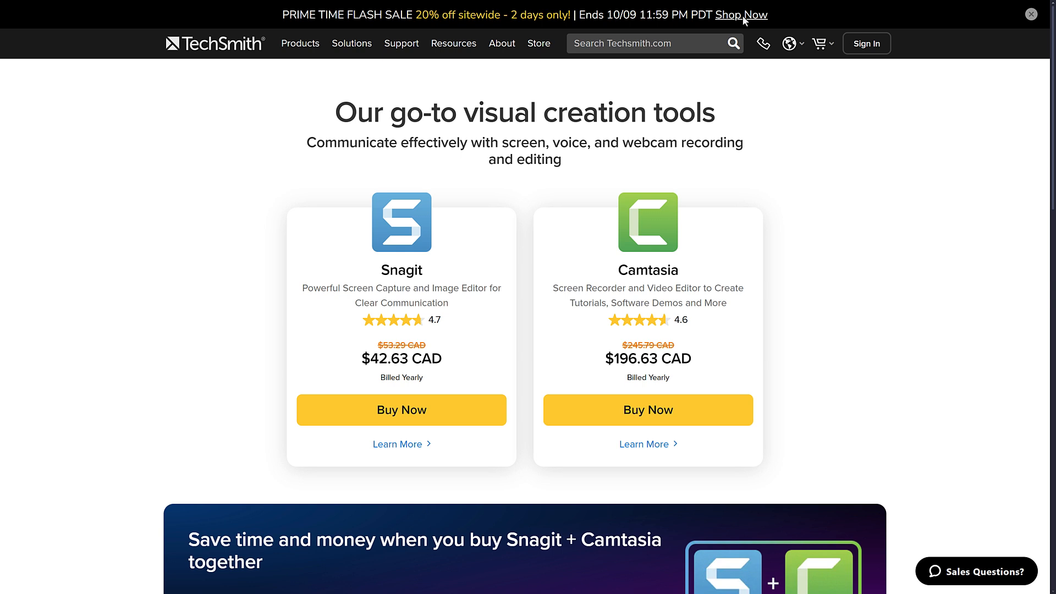
pyautogui.moveTo(482, 329)
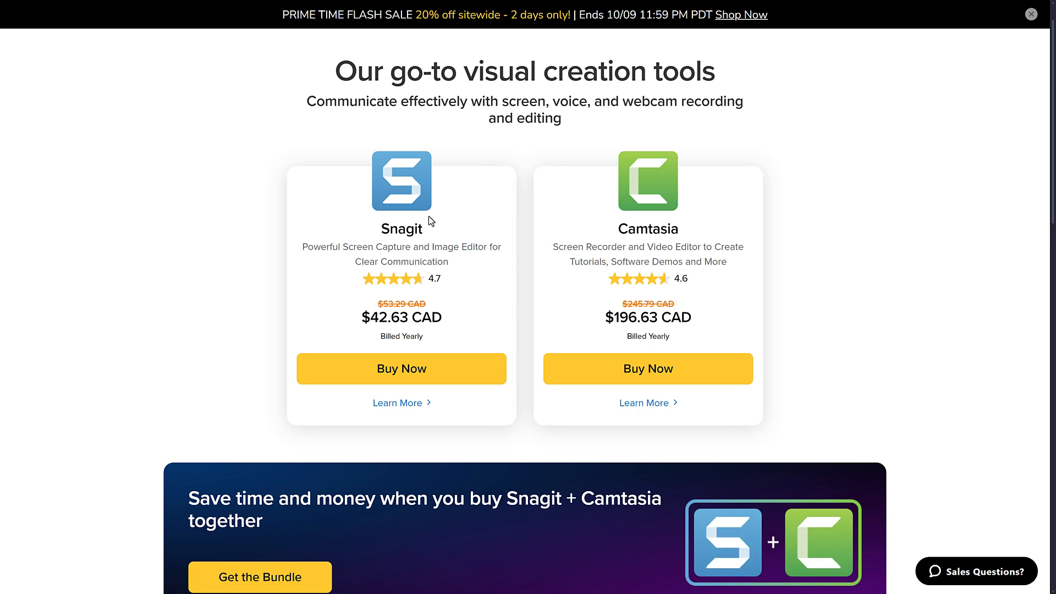
# Step: Scroll the TechSmith sale page down to the Snagit, Camtasia asset and Screencast offers
pyautogui.scroll(-3)
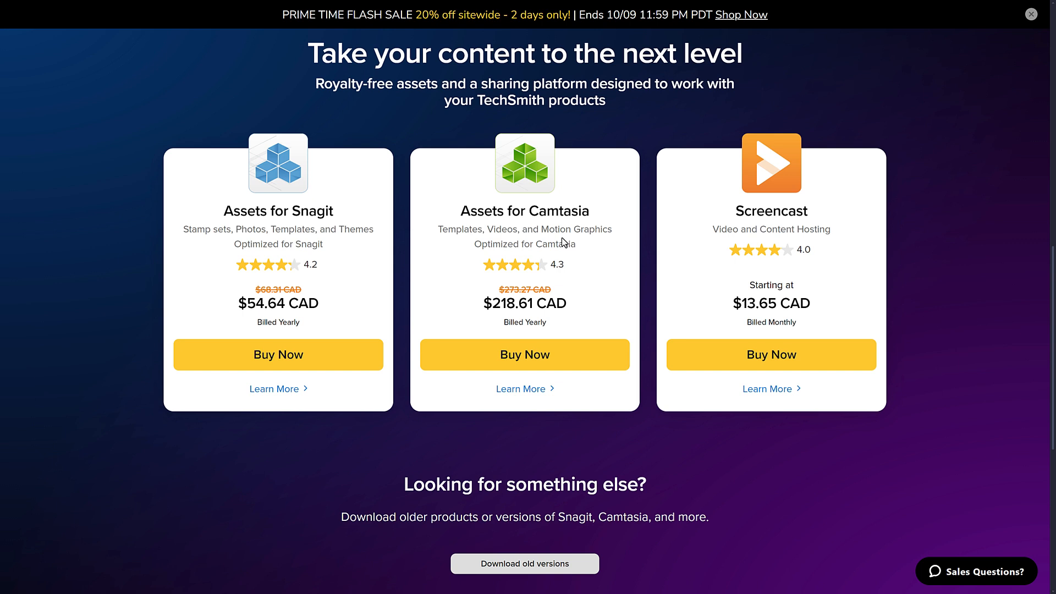
pyautogui.moveTo(643, 239)
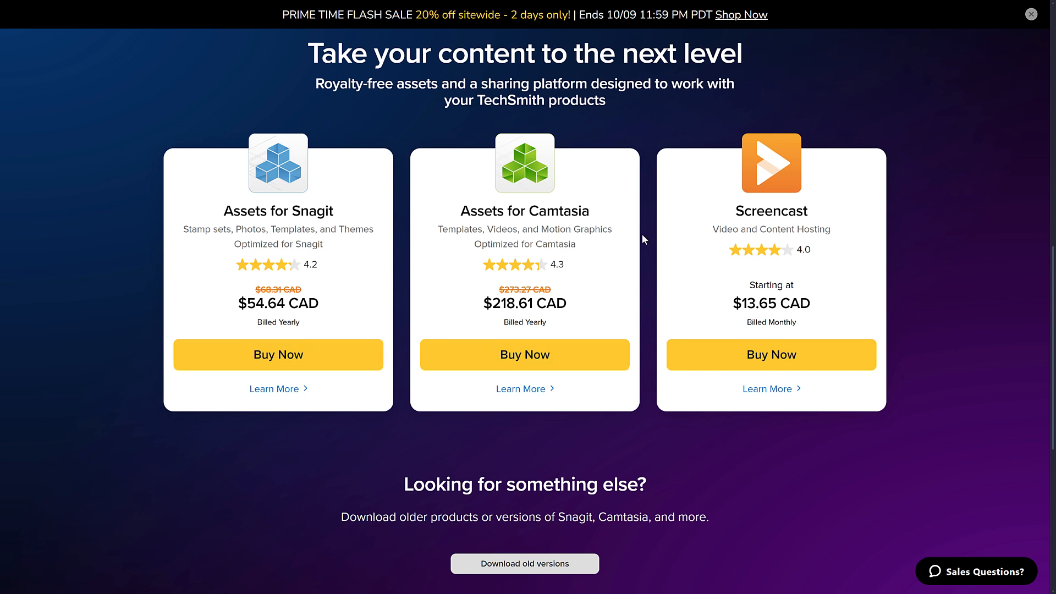
pyautogui.moveTo(626, 232)
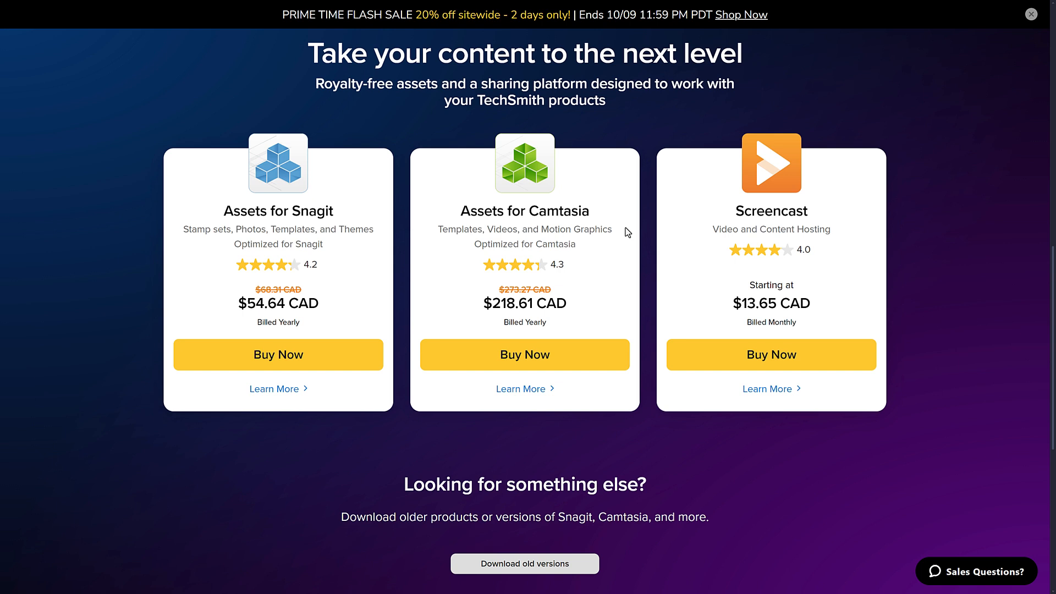
pyautogui.moveTo(621, 231)
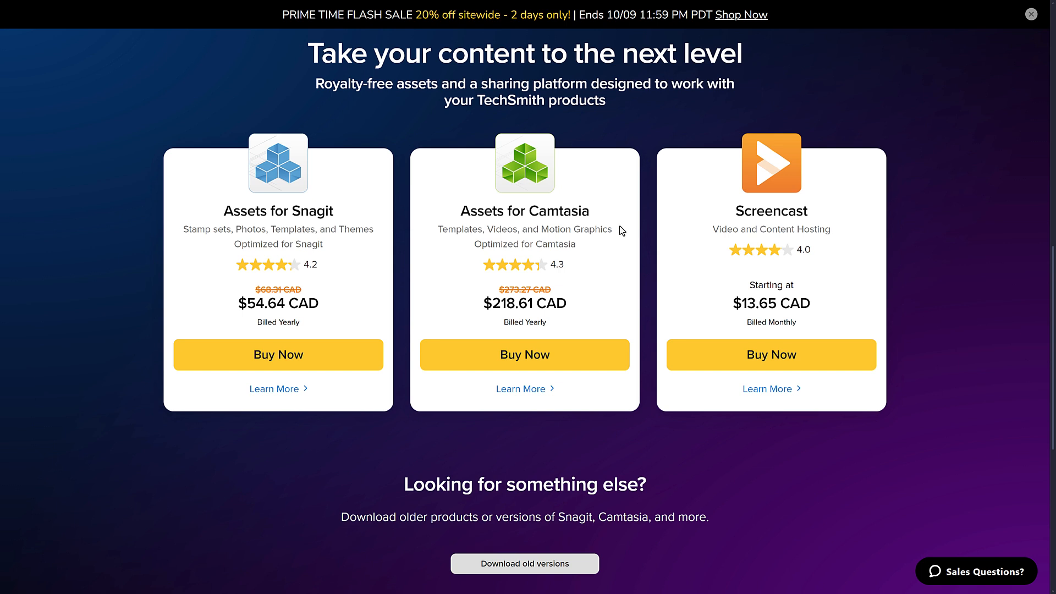
pyautogui.moveTo(765, 213)
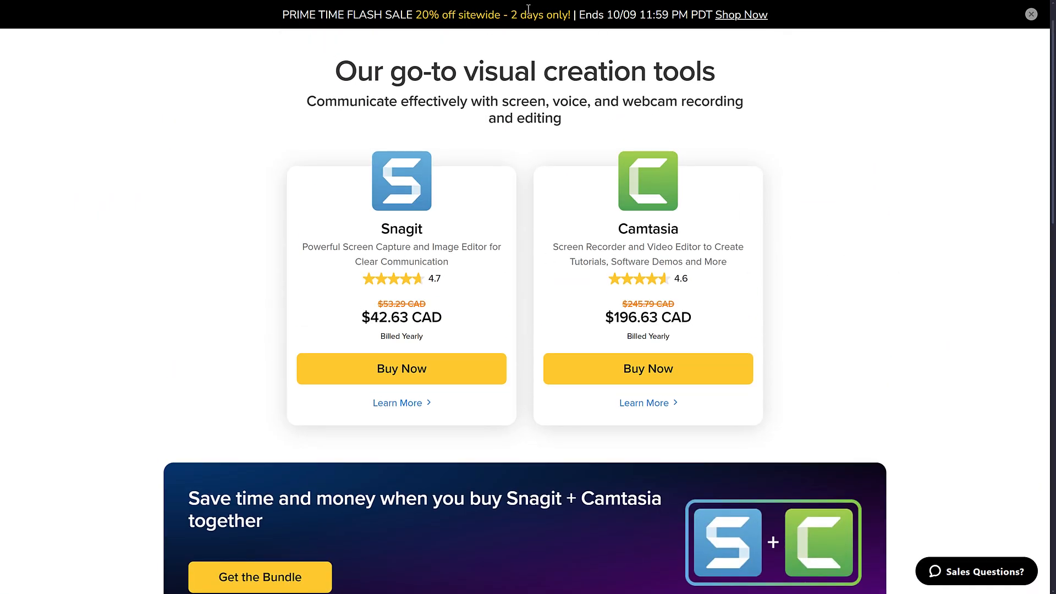
pyautogui.moveTo(908, 120)
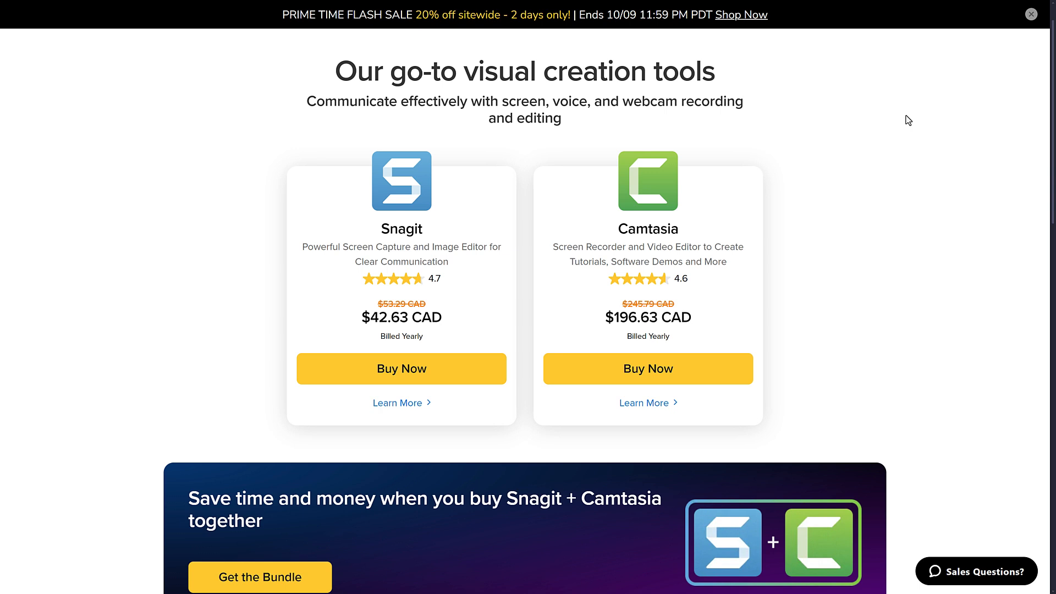